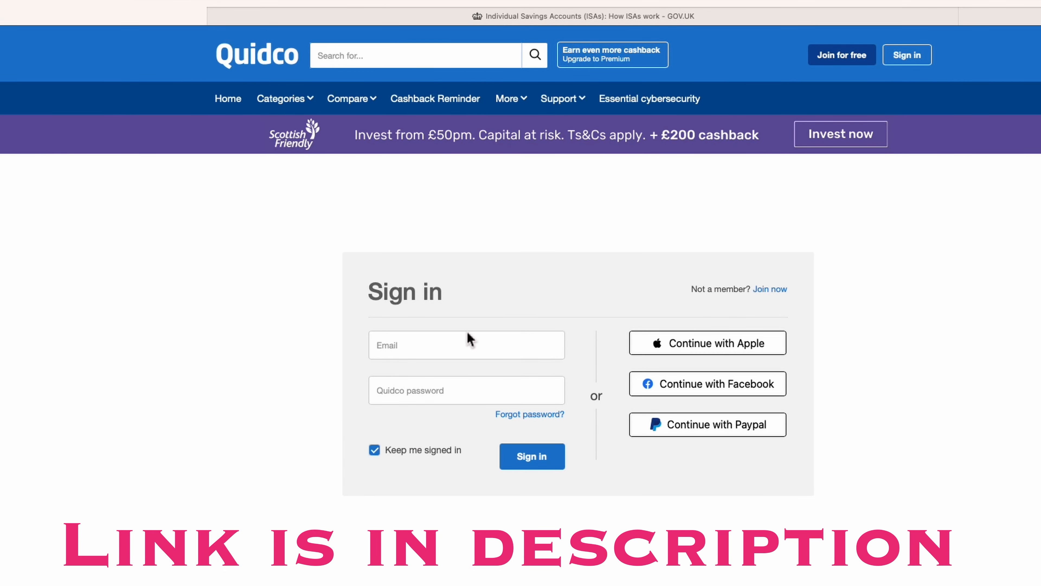
Search 'aliexp', choose Ali Express and get its 5.5% cashback so AliExpress opens
{"action": "type", "text": "aliexp"}
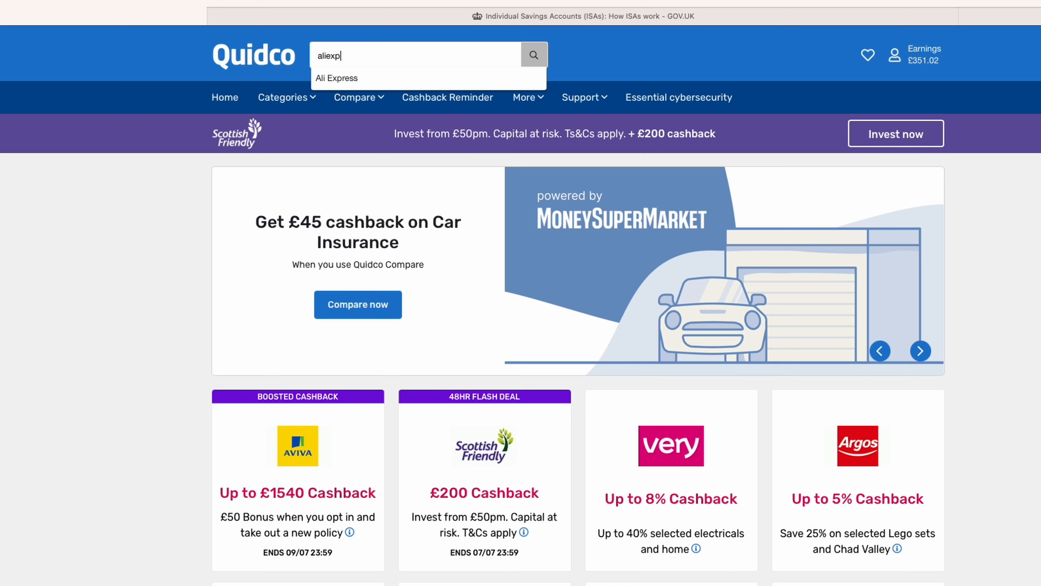
{"action": "left_click", "coordinate": [534, 55]}
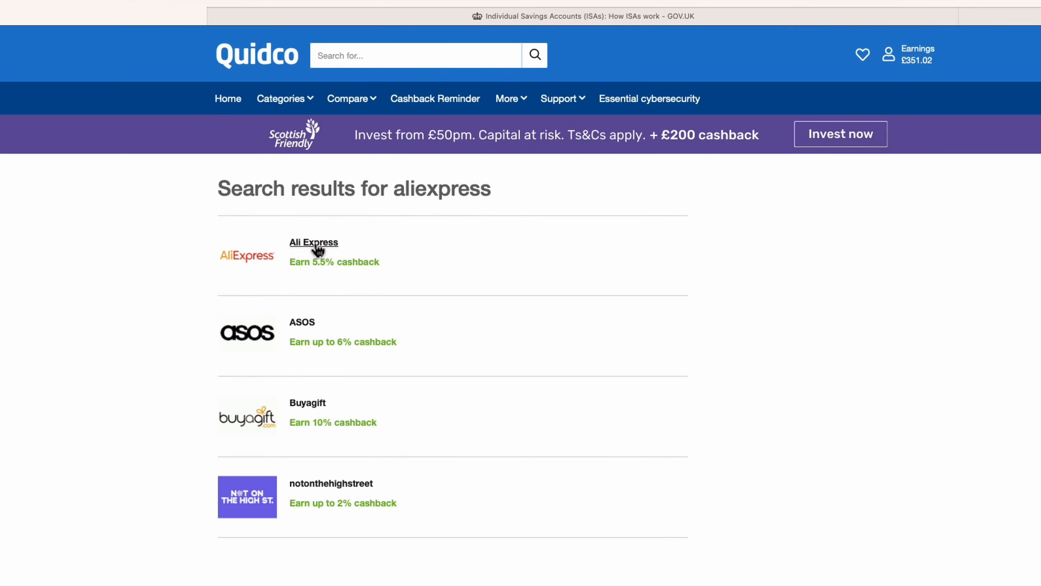
{"action": "left_click", "coordinate": [313, 242]}
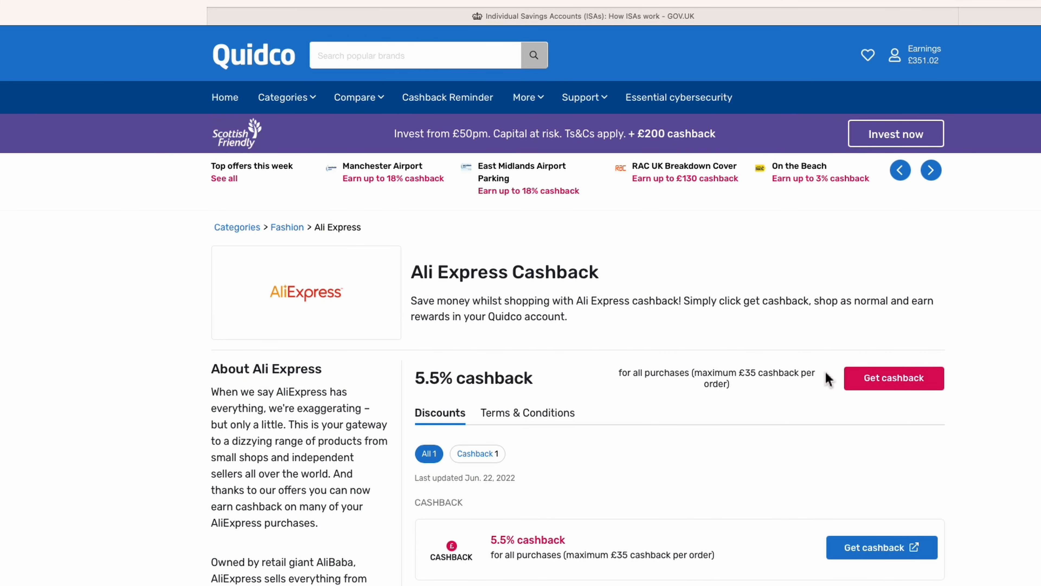
{"action": "left_click", "coordinate": [892, 378]}
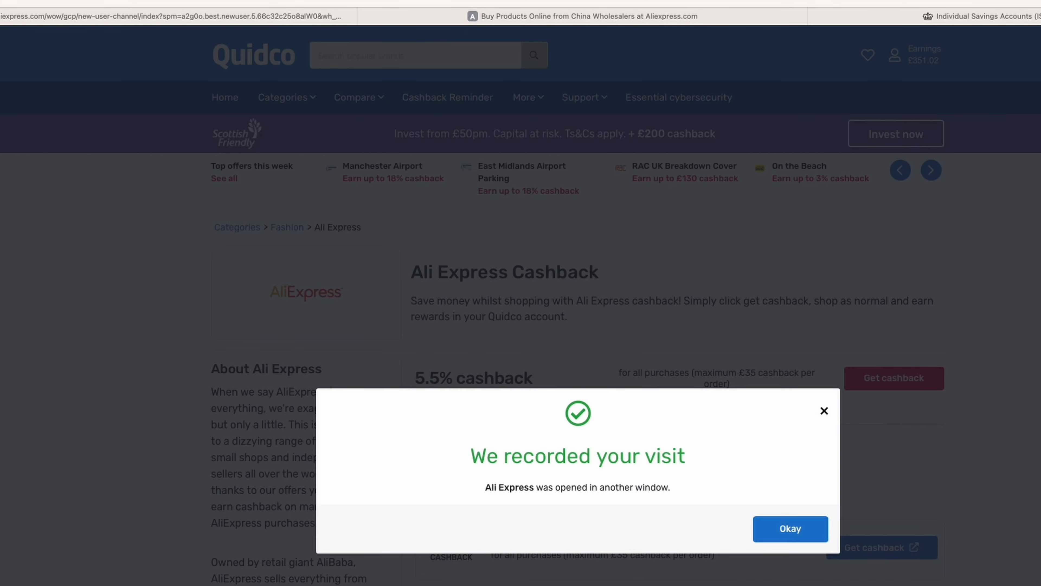
{"action": "mouse_move", "coordinate": [934, 484]}
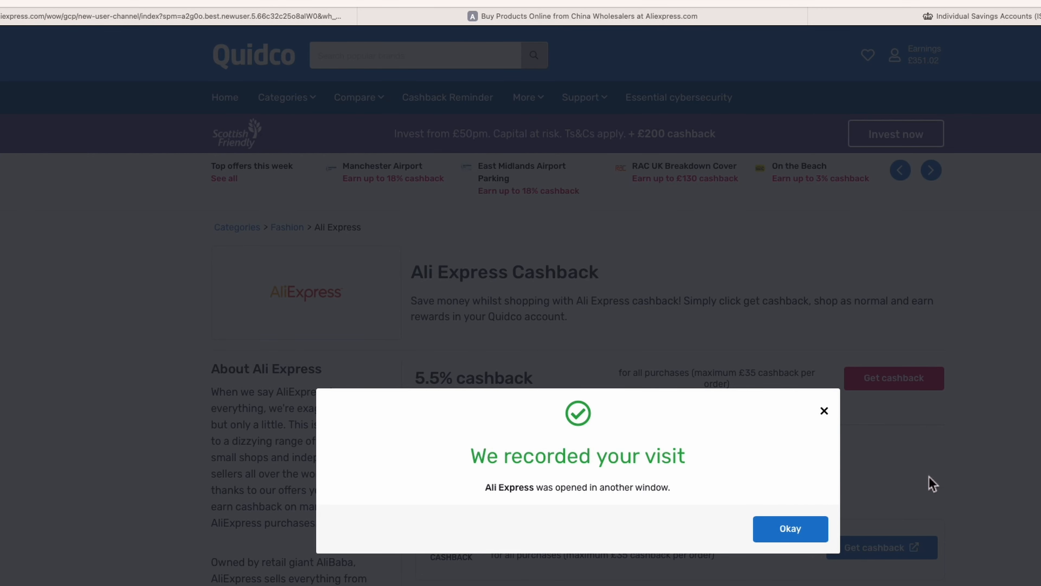
Dismiss the 'We recorded your visit' notice with Okay
{"action": "left_click", "coordinate": [790, 528]}
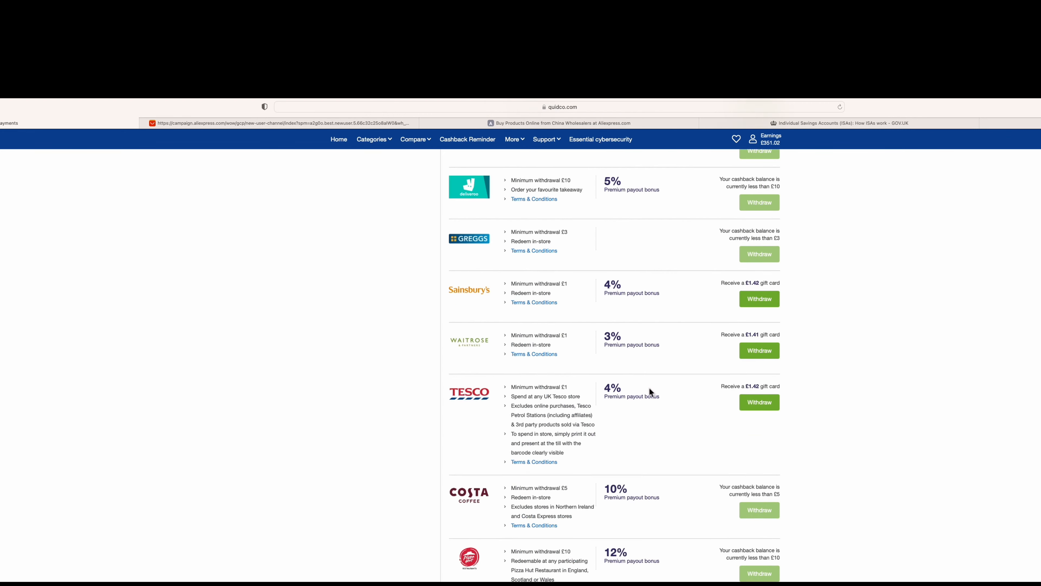
Search 'shep' and choose the Shepherds Friendly Stocks and Shares ISAs offer
{"action": "type", "text": "shepherd"}
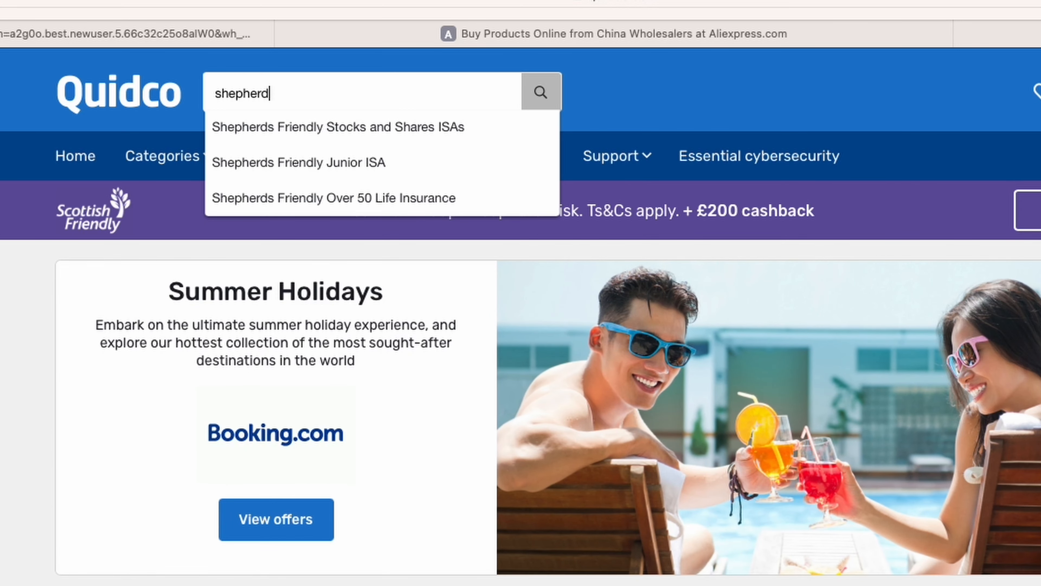
{"action": "scroll", "scroll_direction": "down", "scroll_amount": 3}
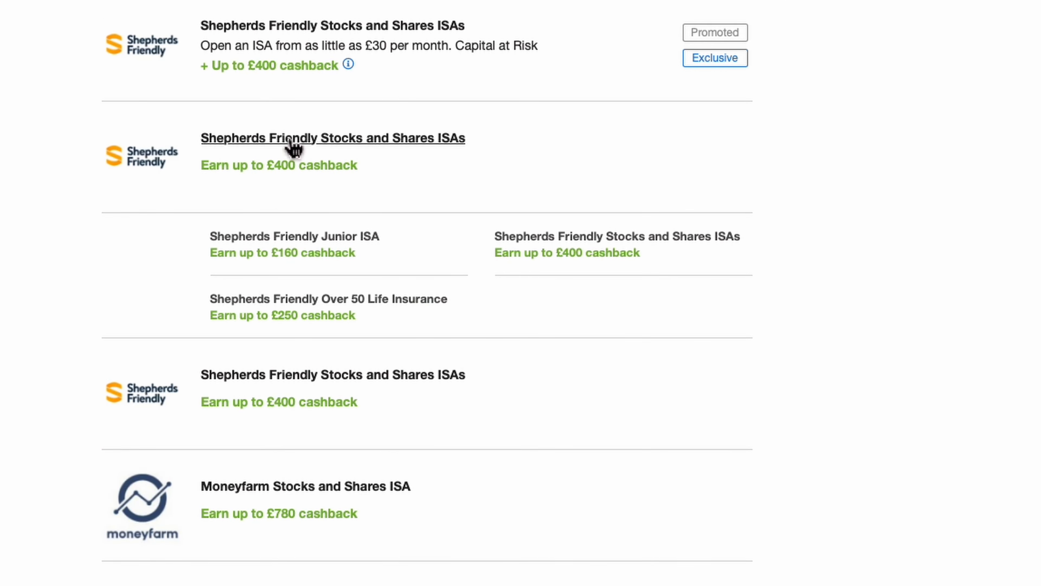
{"action": "left_click", "coordinate": [333, 139]}
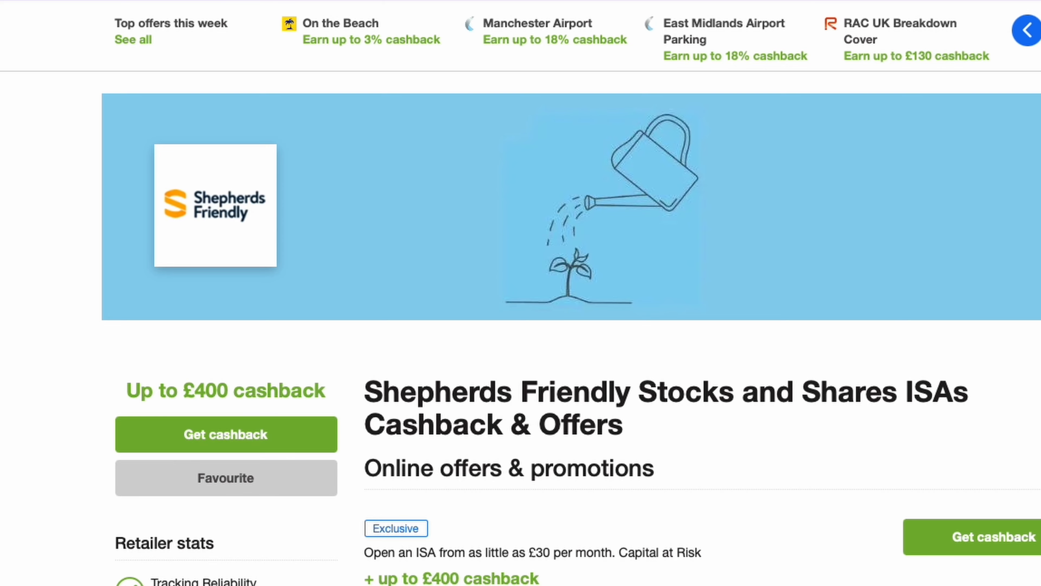
Get cashback on the £300 monthly premium ISA tier
{"action": "scroll", "scroll_direction": "down", "scroll_amount": 3}
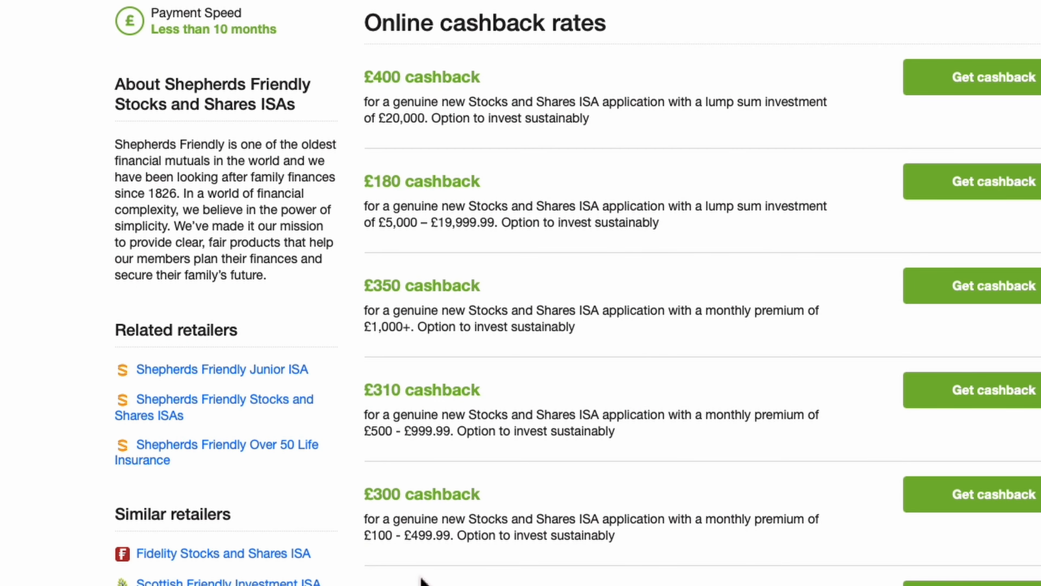
{"action": "left_click_drag", "start_coordinate": [369, 535], "coordinate": [465, 535]}
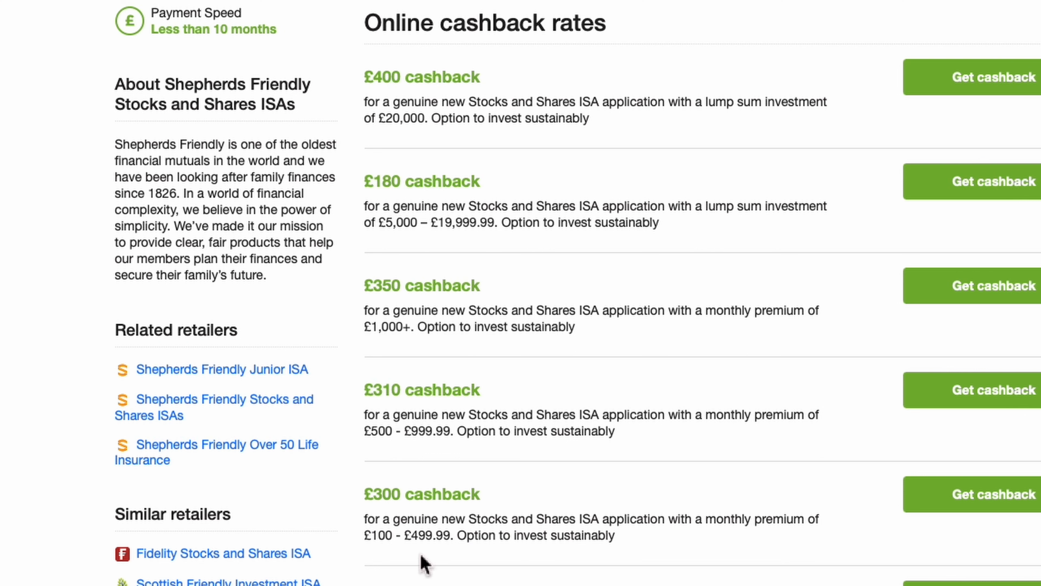
{"action": "mouse_move", "coordinate": [975, 526]}
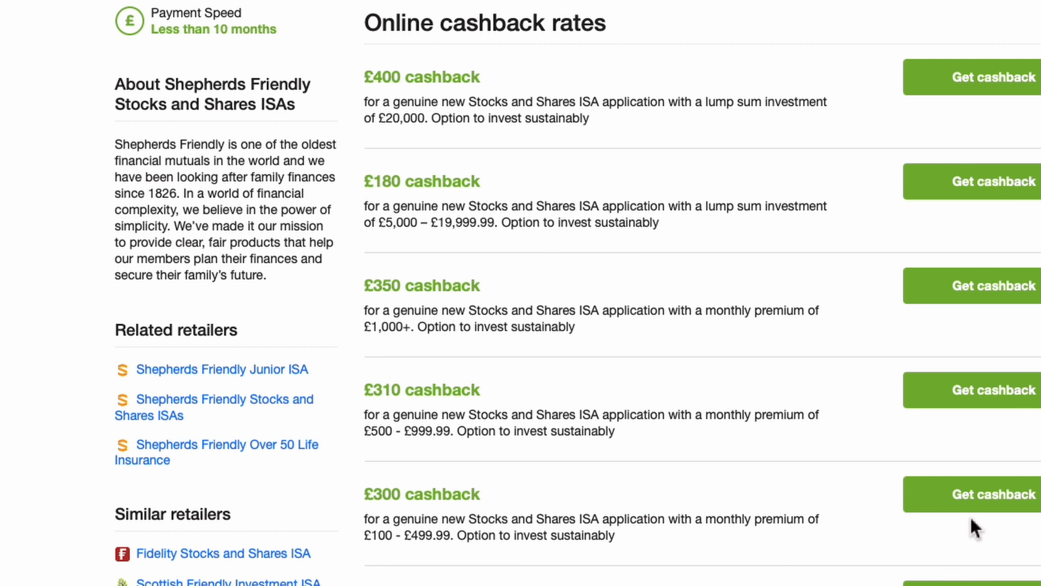
{"action": "left_click", "coordinate": [993, 494]}
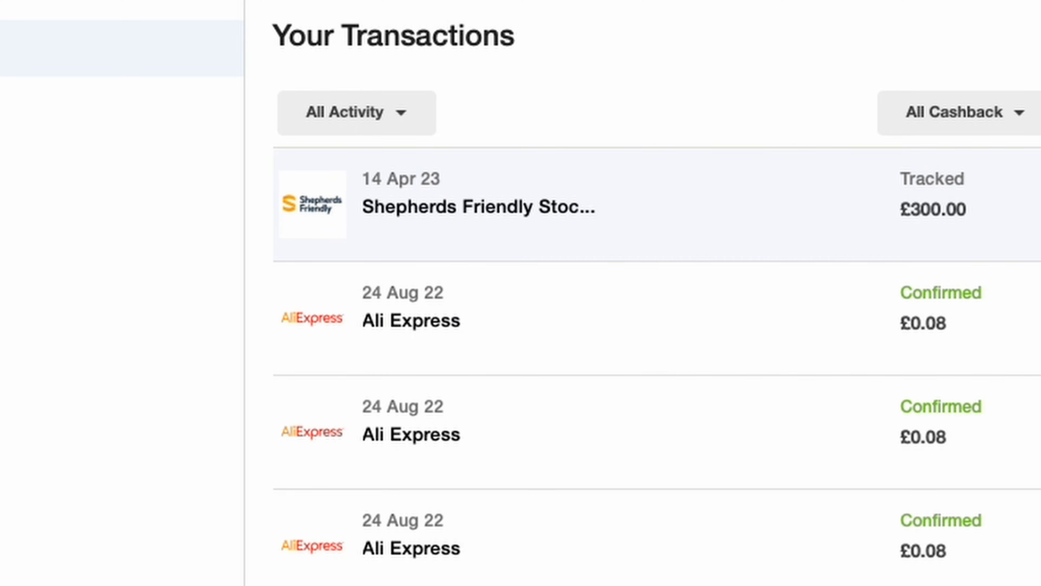
Open the Shepherds Friendly welcome email about the ISA plan documents
{"action": "left_click", "coordinate": [478, 206]}
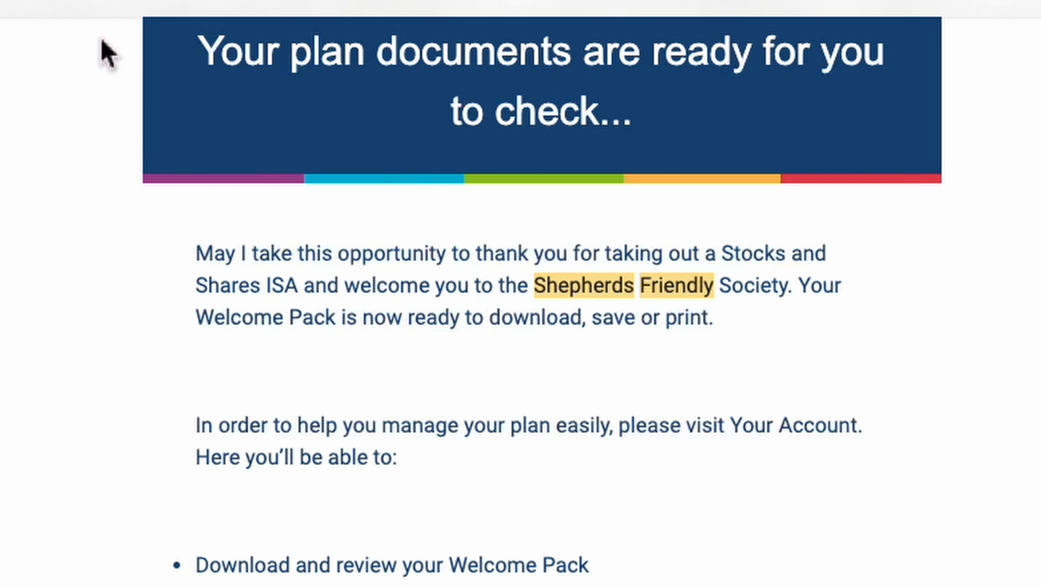
{"action": "mouse_move", "coordinate": [19, 393]}
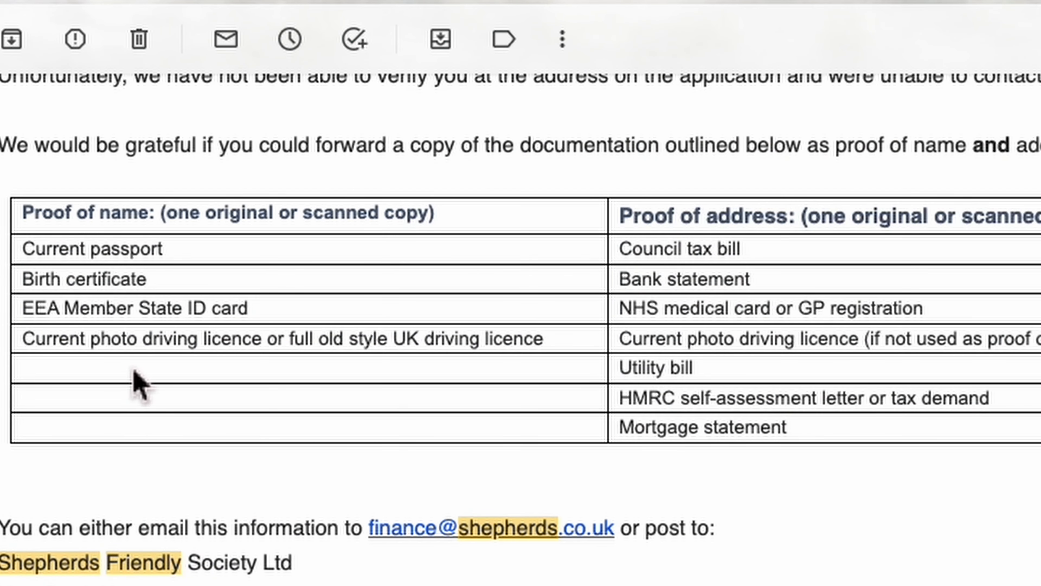
{"action": "mouse_move", "coordinate": [139, 395]}
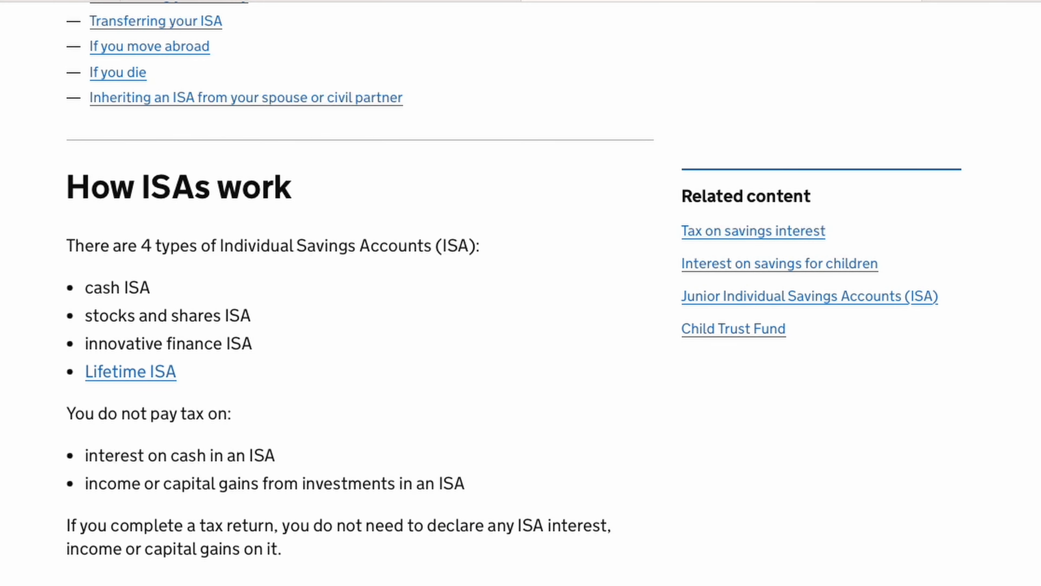
{"action": "scroll", "scroll_direction": "down", "scroll_amount": 3}
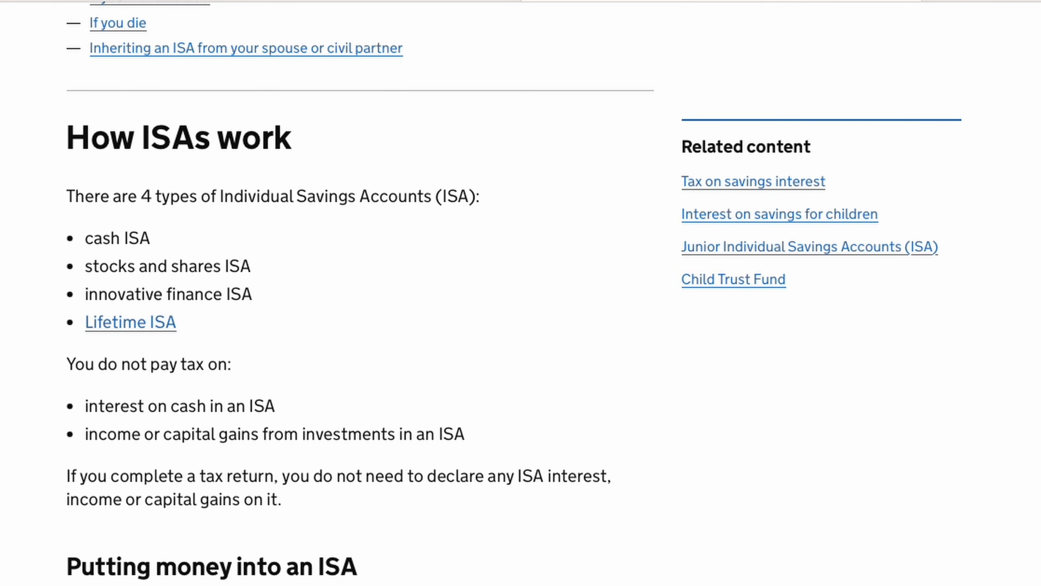
{"action": "scroll", "scroll_direction": "down", "scroll_amount": 3}
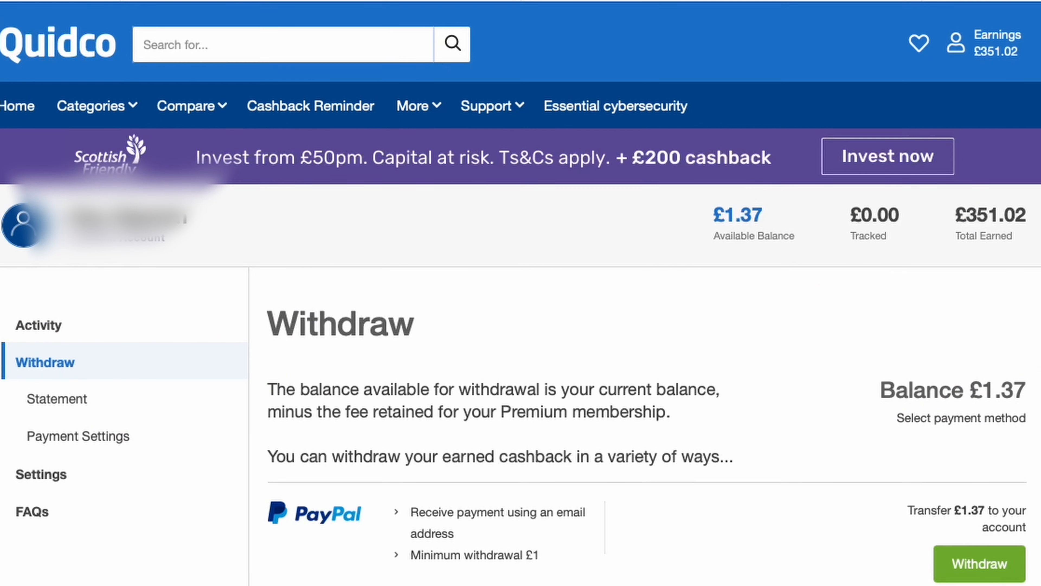
{"action": "mouse_move", "coordinate": [956, 45]}
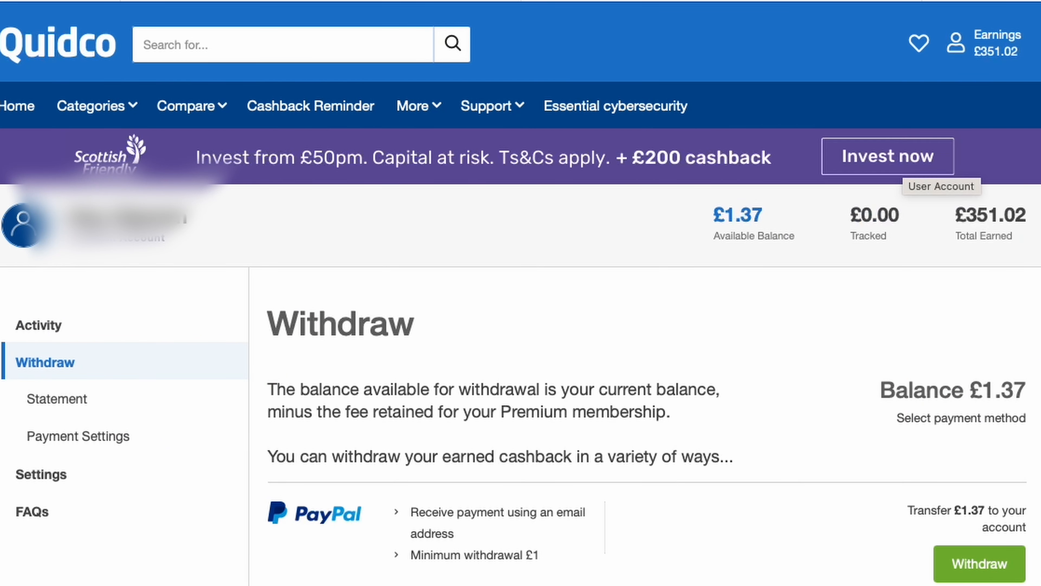
{"action": "mouse_move", "coordinate": [544, 544]}
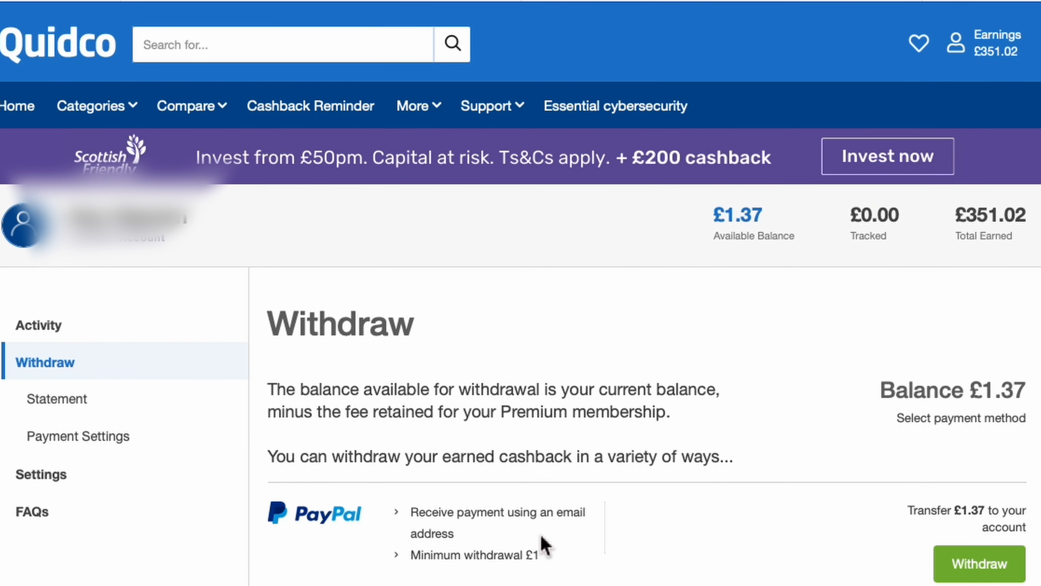
{"action": "scroll", "scroll_direction": "down", "scroll_amount": 3}
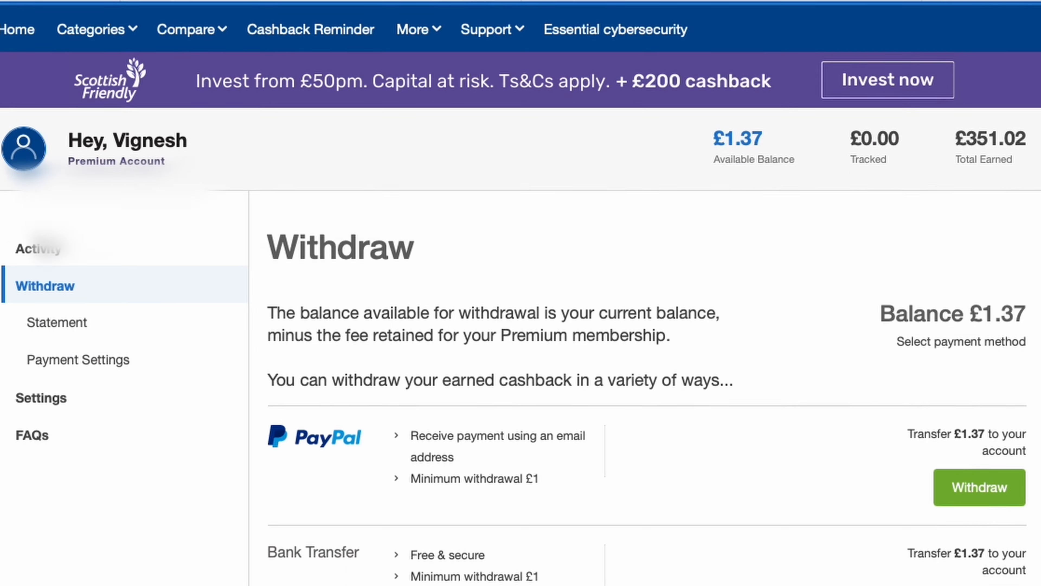
{"action": "scroll", "scroll_direction": "down", "scroll_amount": 3}
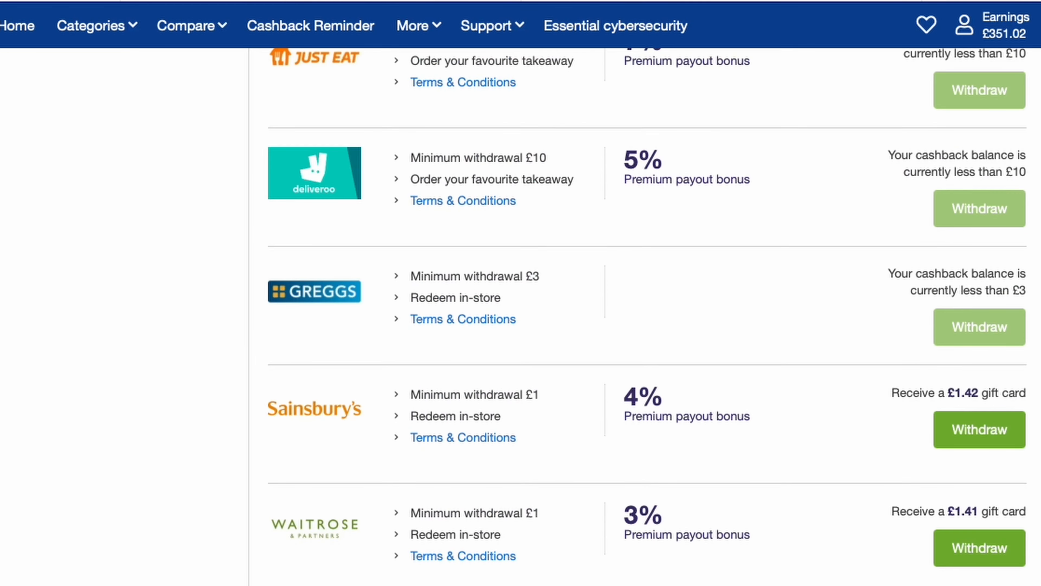
{"action": "scroll", "scroll_direction": "down", "scroll_amount": 3}
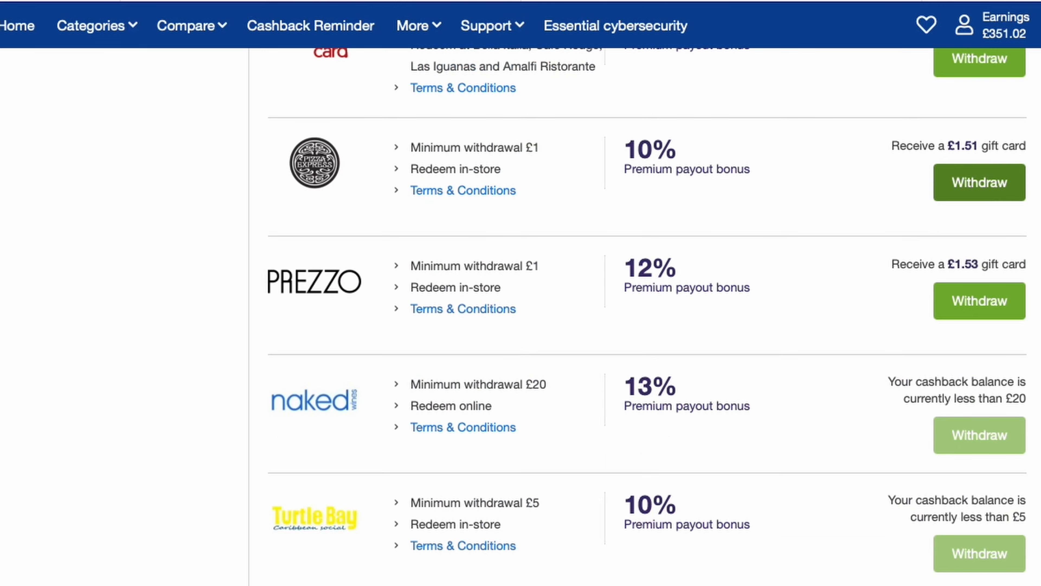
{"action": "scroll", "scroll_direction": "down", "scroll_amount": 3}
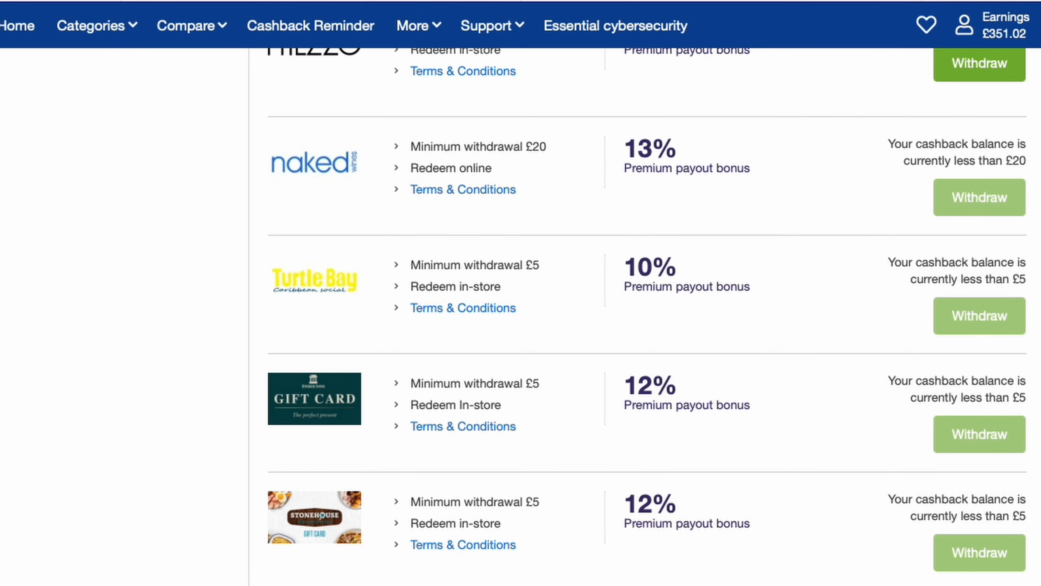
{"action": "scroll", "scroll_direction": "down", "scroll_amount": 3}
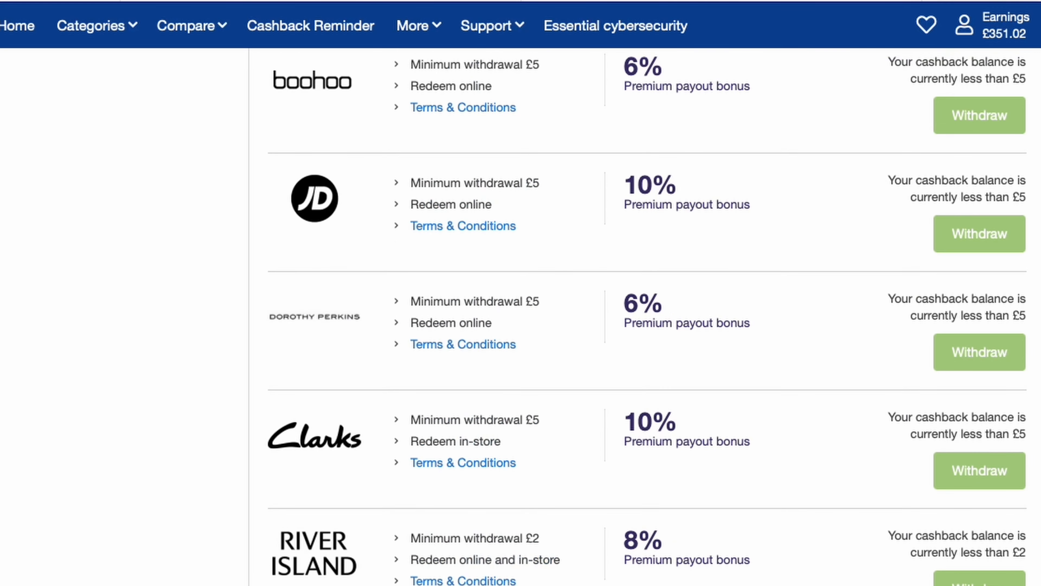
{"action": "scroll", "scroll_direction": "down", "scroll_amount": 3}
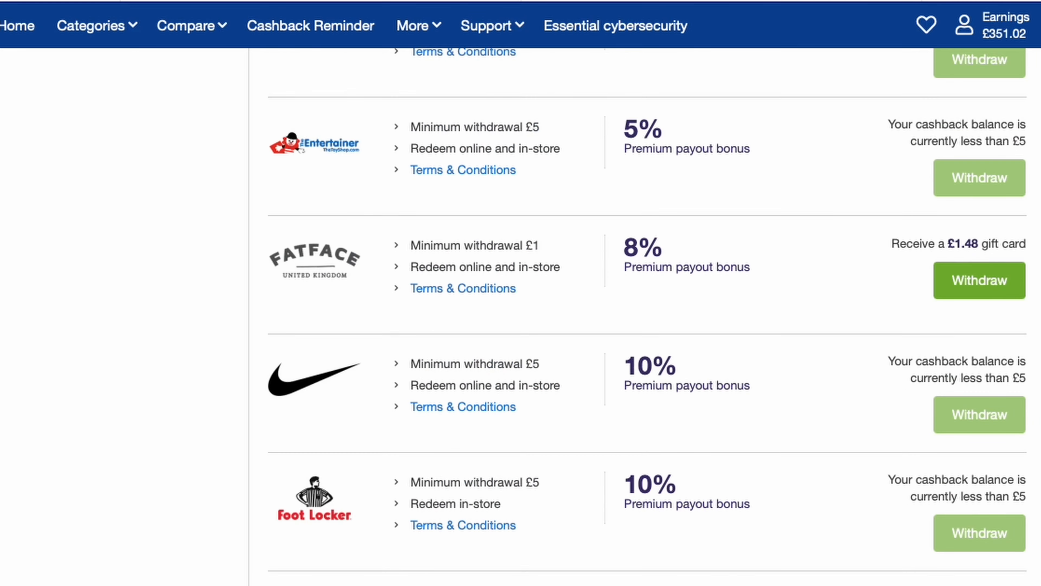
{"action": "scroll", "scroll_direction": "down", "scroll_amount": 3}
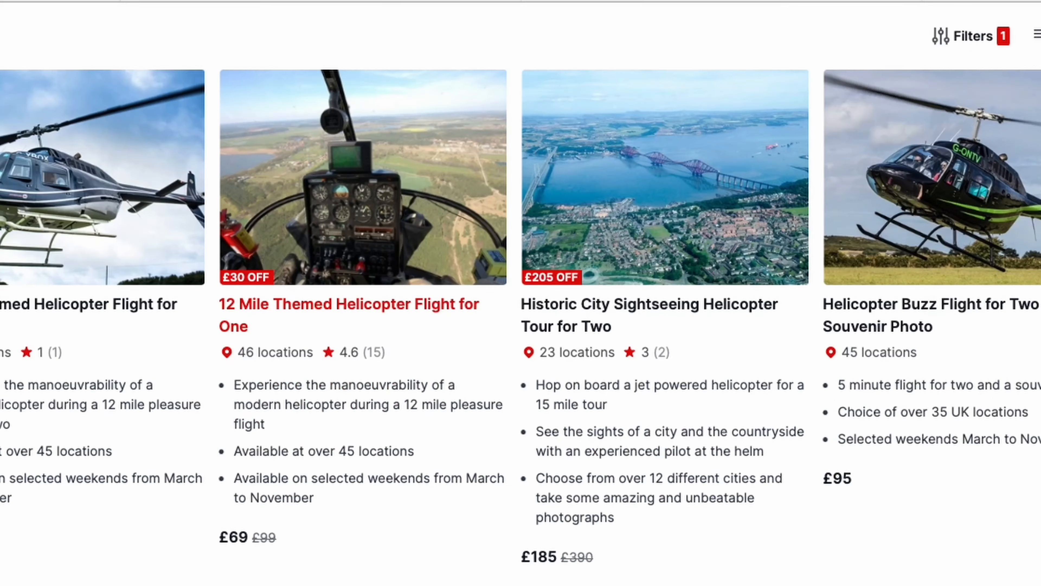
{"action": "scroll", "scroll_direction": "down", "scroll_amount": 3}
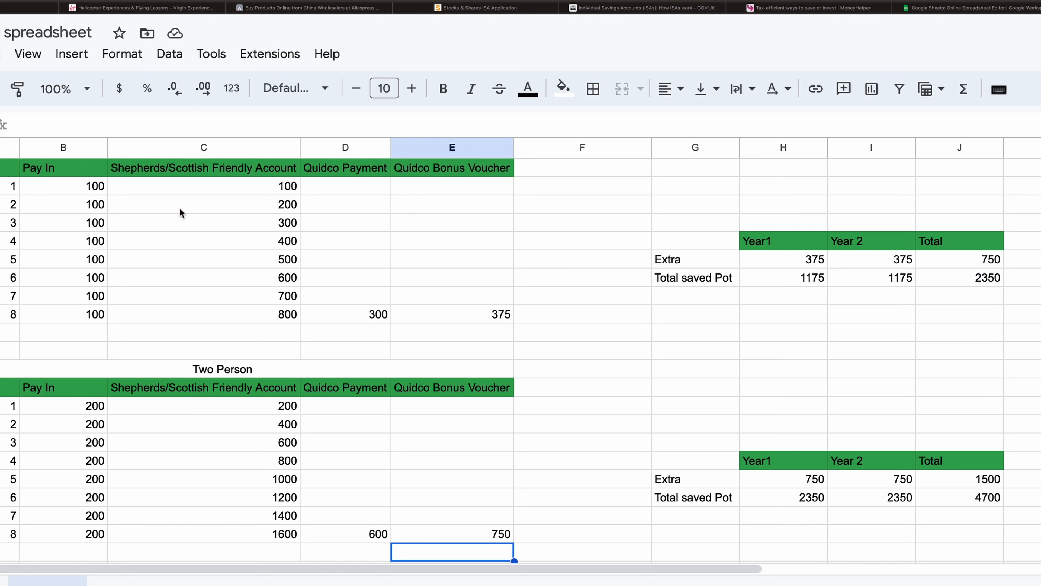
{"action": "mouse_move", "coordinate": [176, 216]}
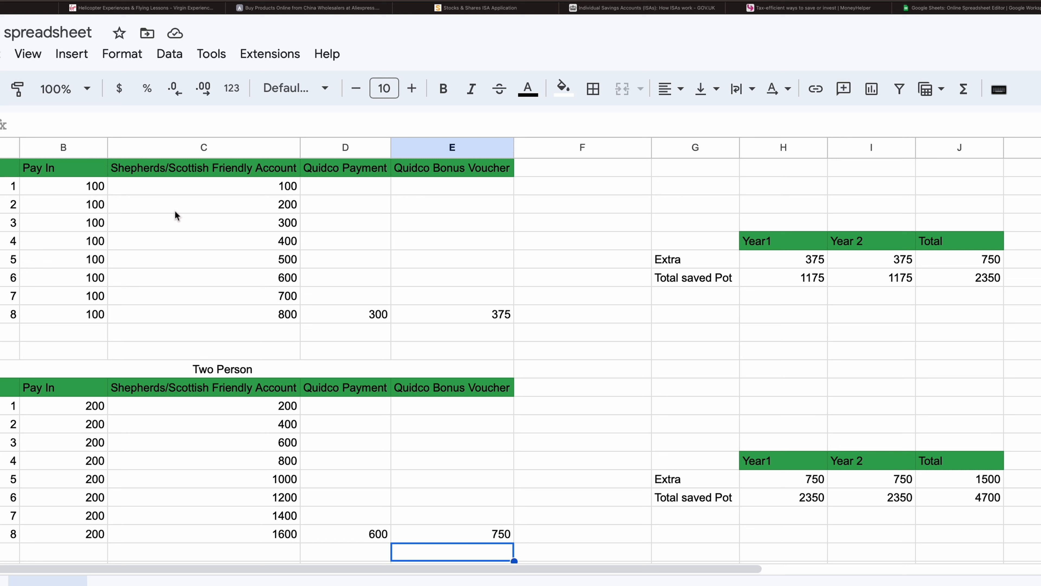
{"action": "mouse_move", "coordinate": [166, 210]}
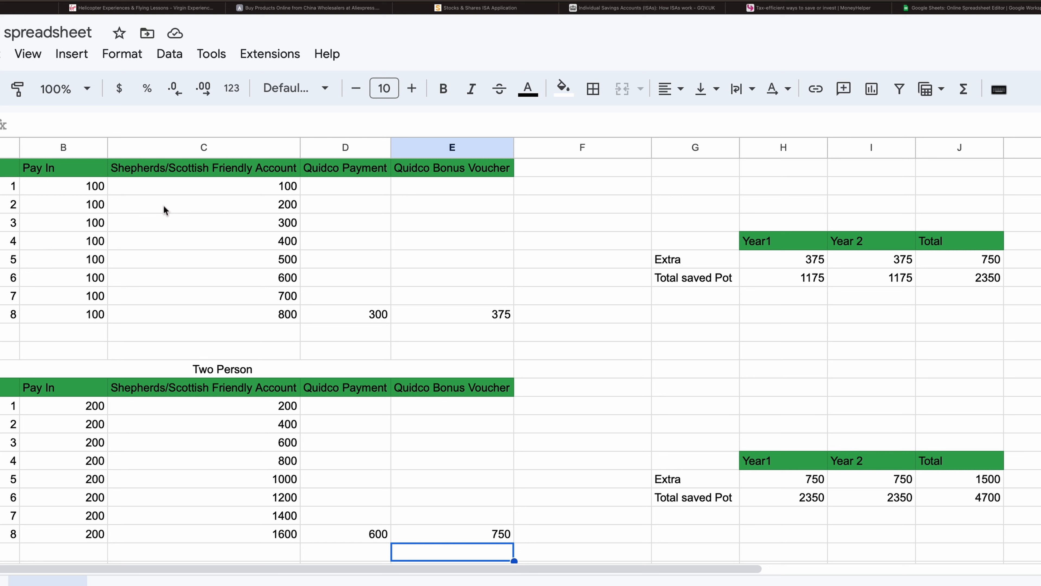
{"action": "mouse_move", "coordinate": [158, 219]}
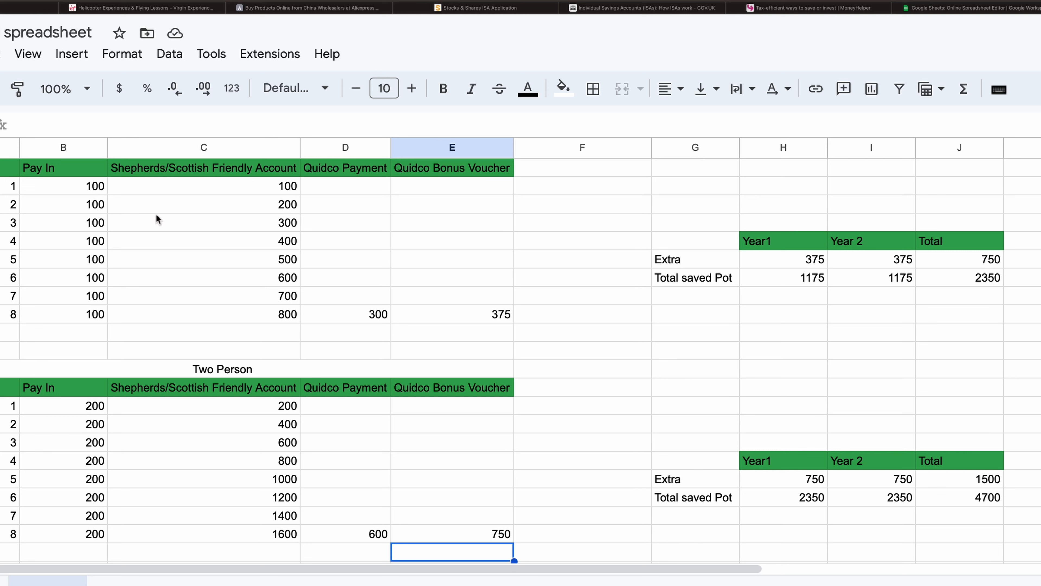
{"action": "mouse_move", "coordinate": [15, 194]}
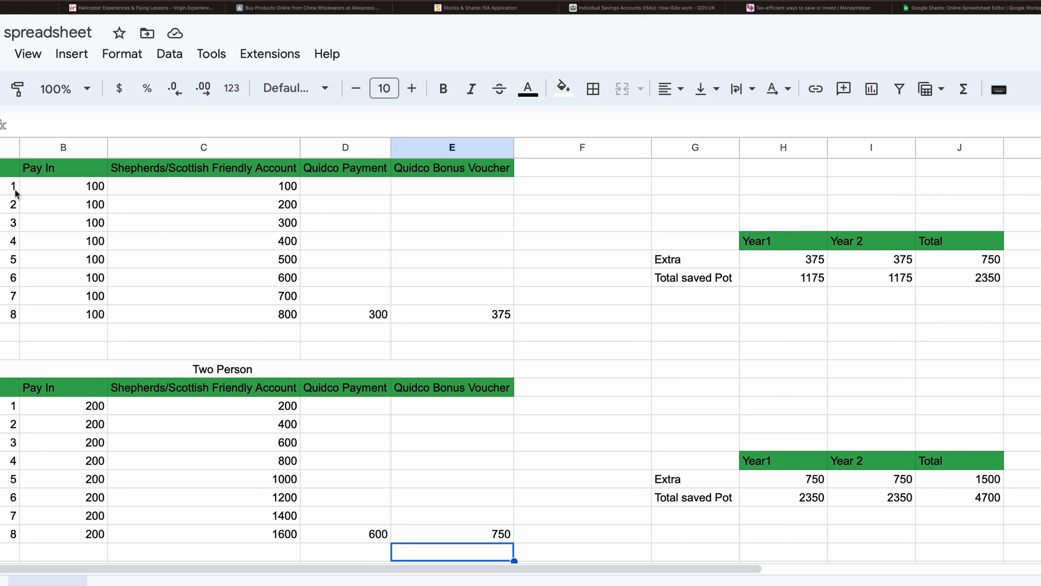
{"action": "mouse_move", "coordinate": [61, 193]}
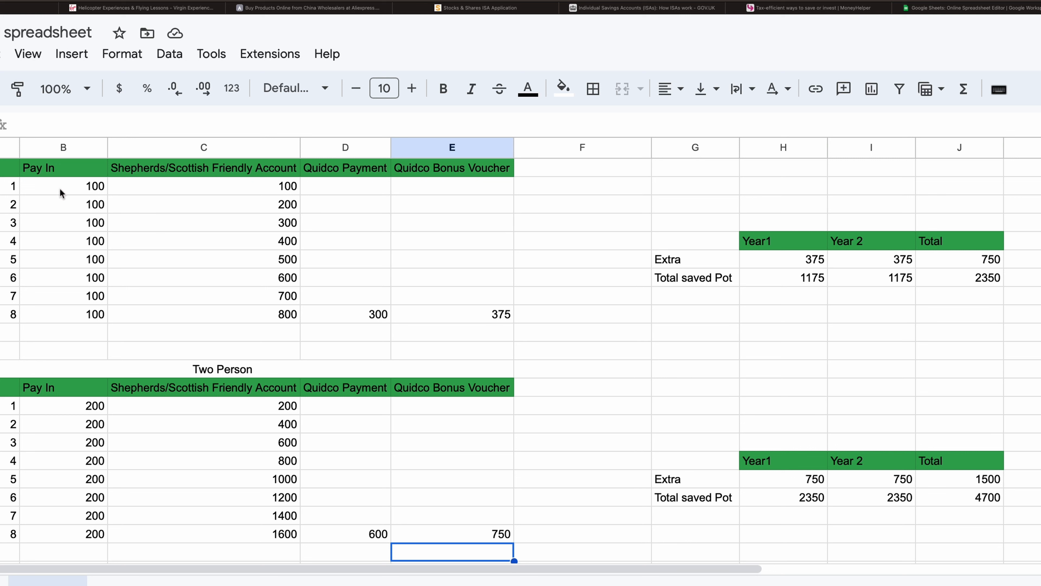
{"action": "mouse_move", "coordinate": [261, 190]}
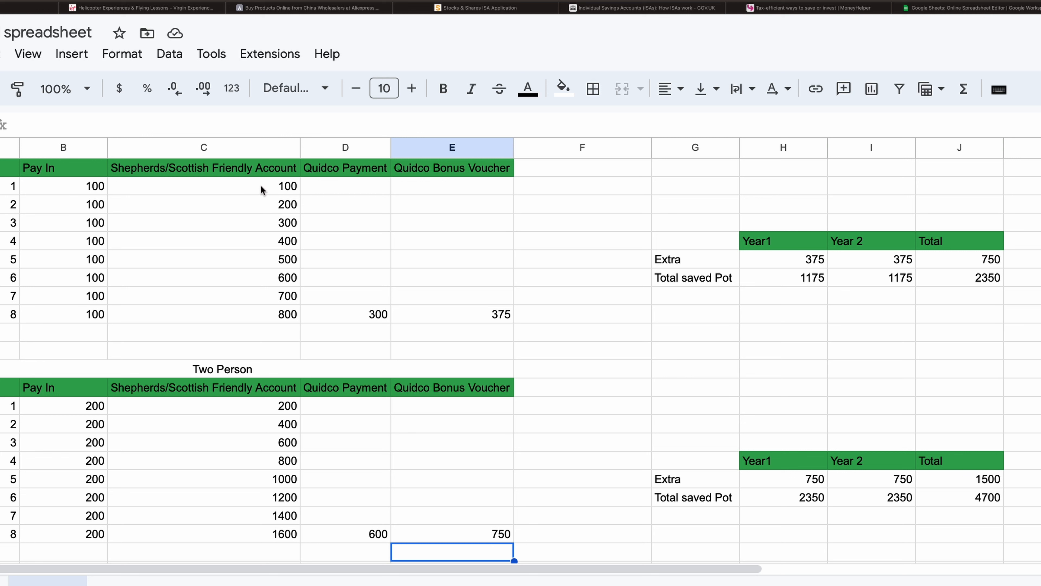
{"action": "mouse_move", "coordinate": [90, 219]}
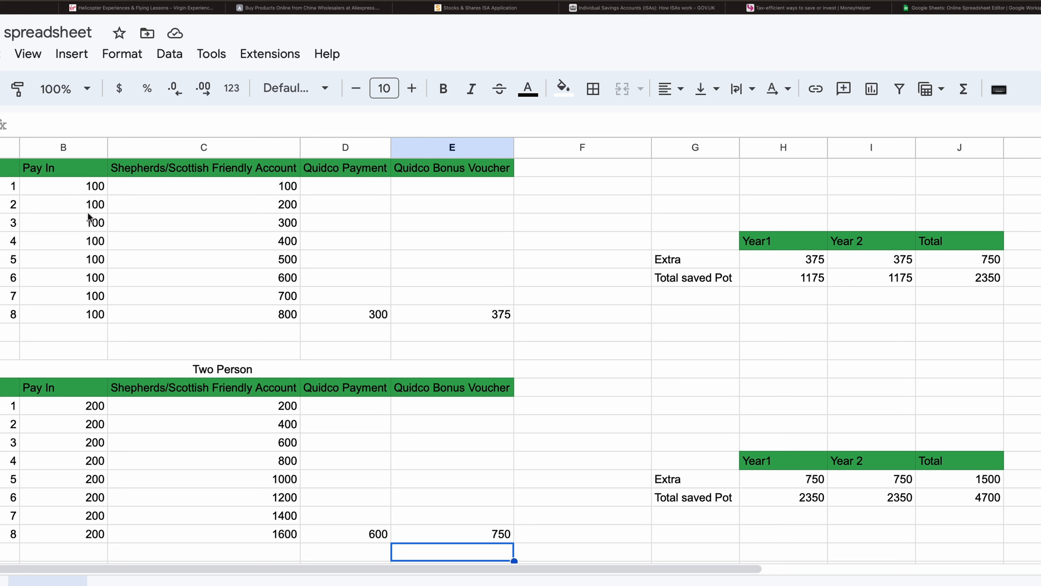
{"action": "mouse_move", "coordinate": [265, 221]}
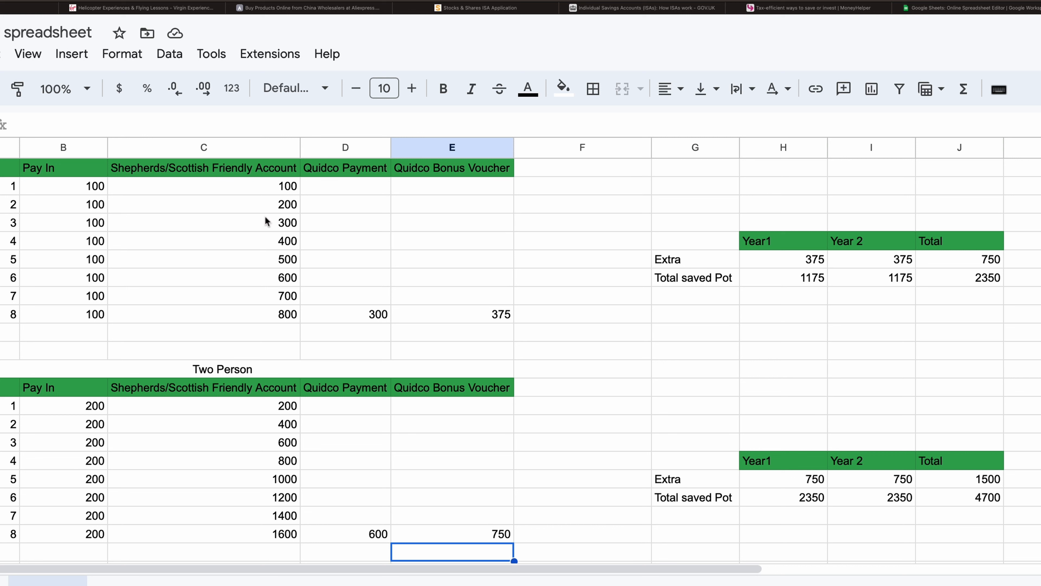
{"action": "mouse_move", "coordinate": [276, 276]}
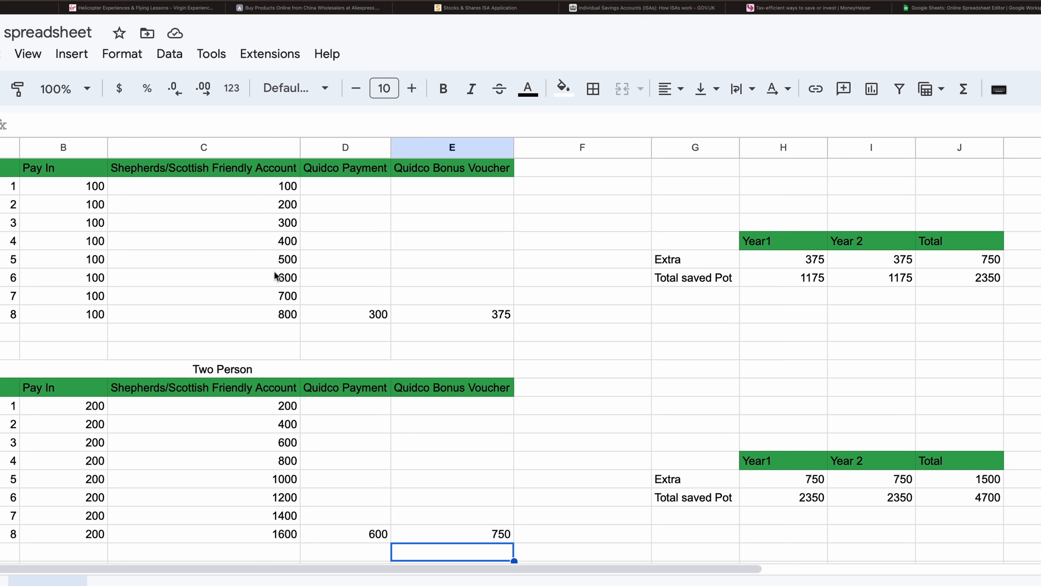
{"action": "mouse_move", "coordinate": [295, 326]}
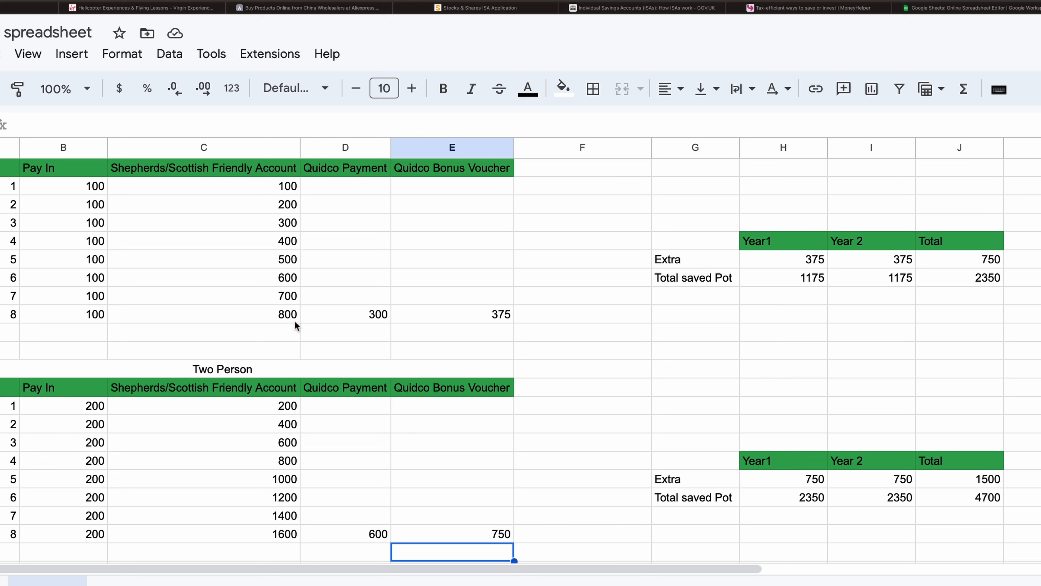
{"action": "mouse_move", "coordinate": [364, 323]}
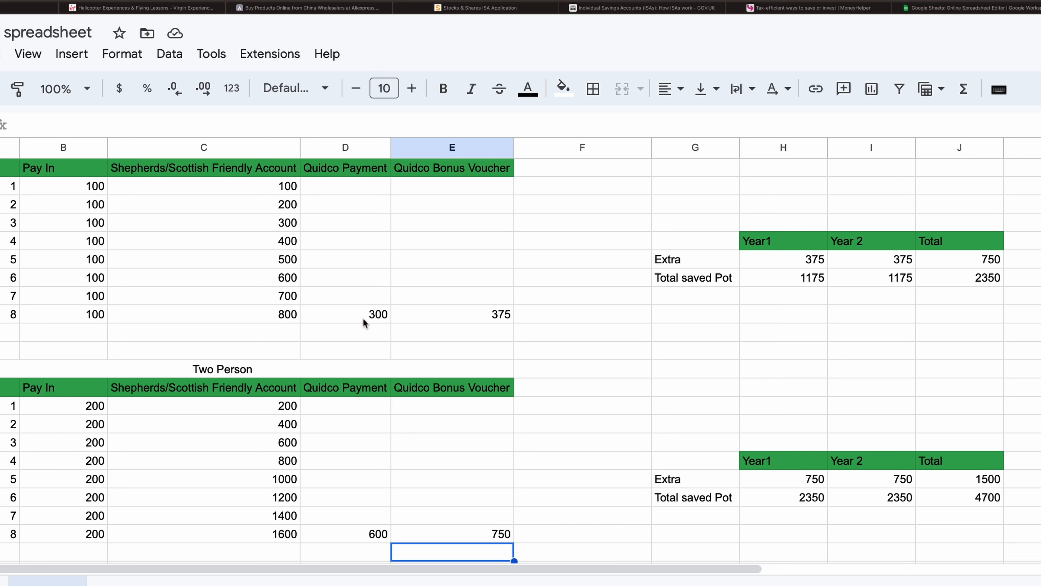
{"action": "mouse_move", "coordinate": [372, 328]}
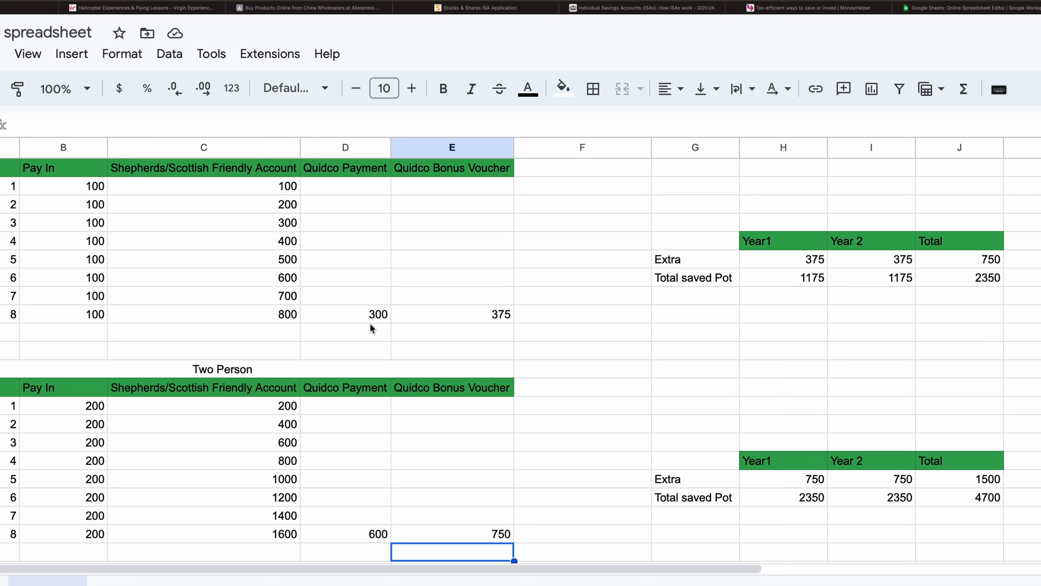
{"action": "mouse_move", "coordinate": [462, 326]}
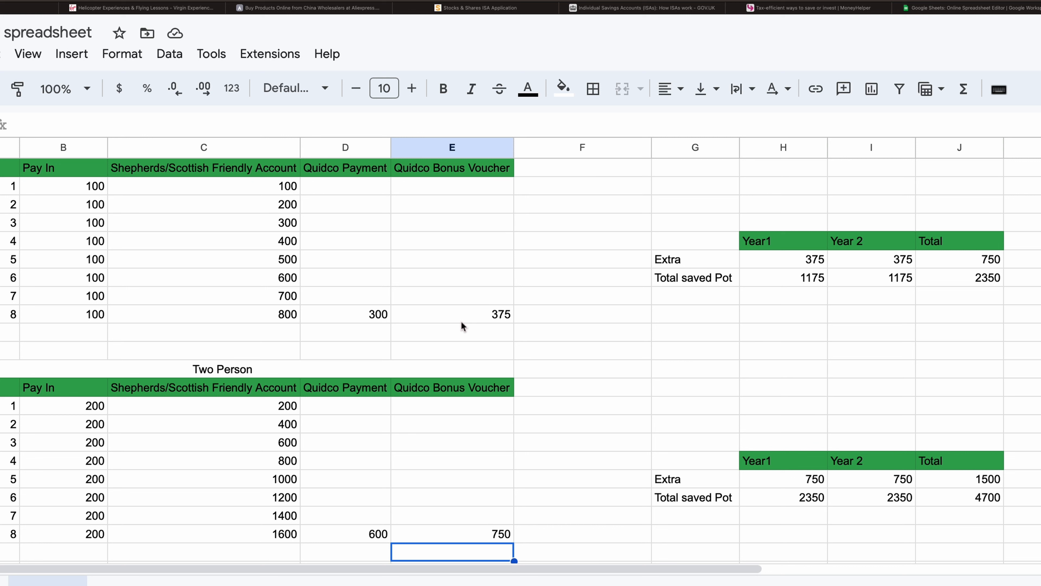
{"action": "mouse_move", "coordinate": [463, 322]}
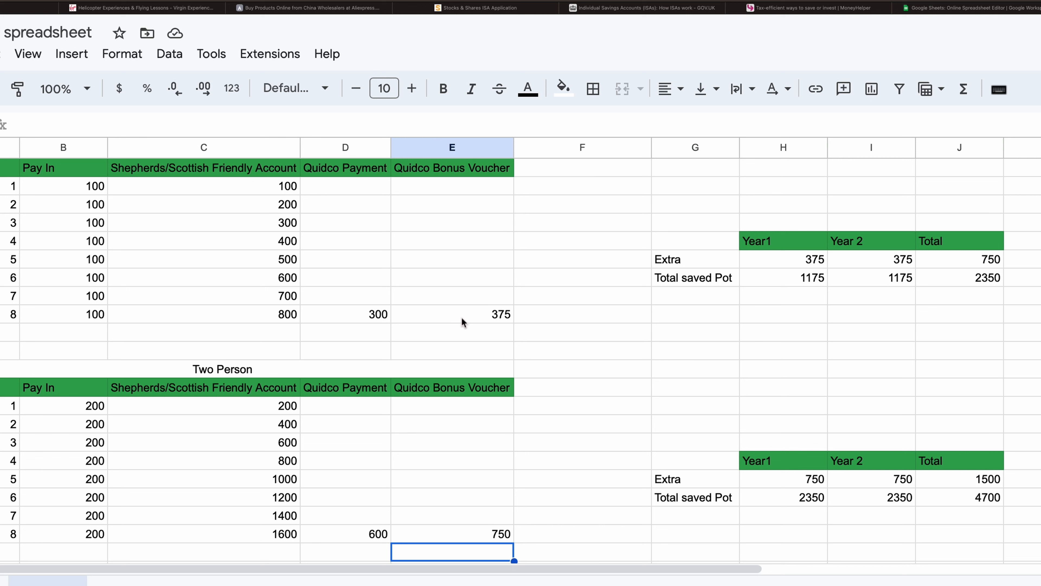
{"action": "mouse_move", "coordinate": [476, 323]}
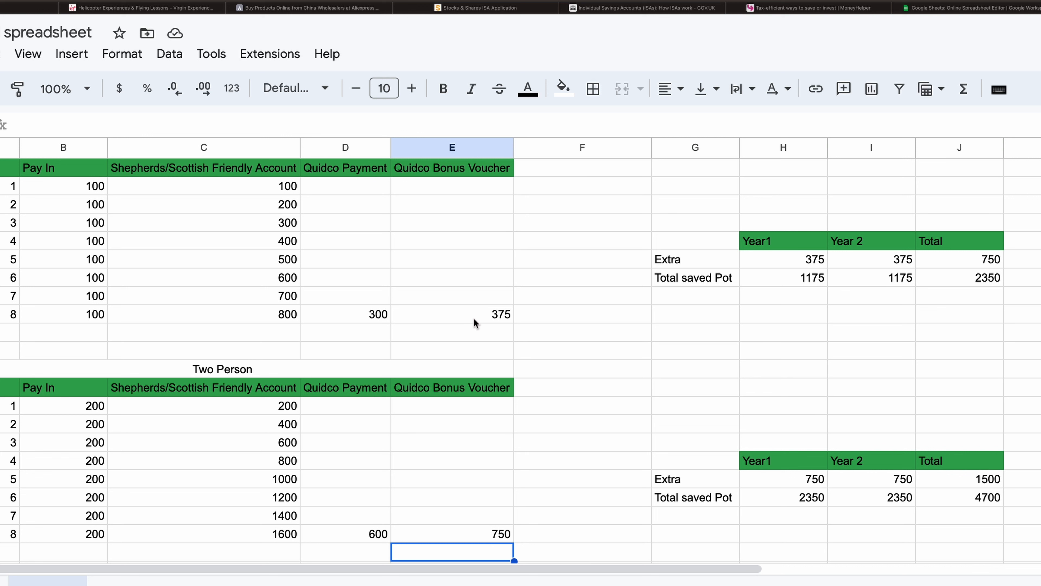
{"action": "mouse_move", "coordinate": [487, 338]}
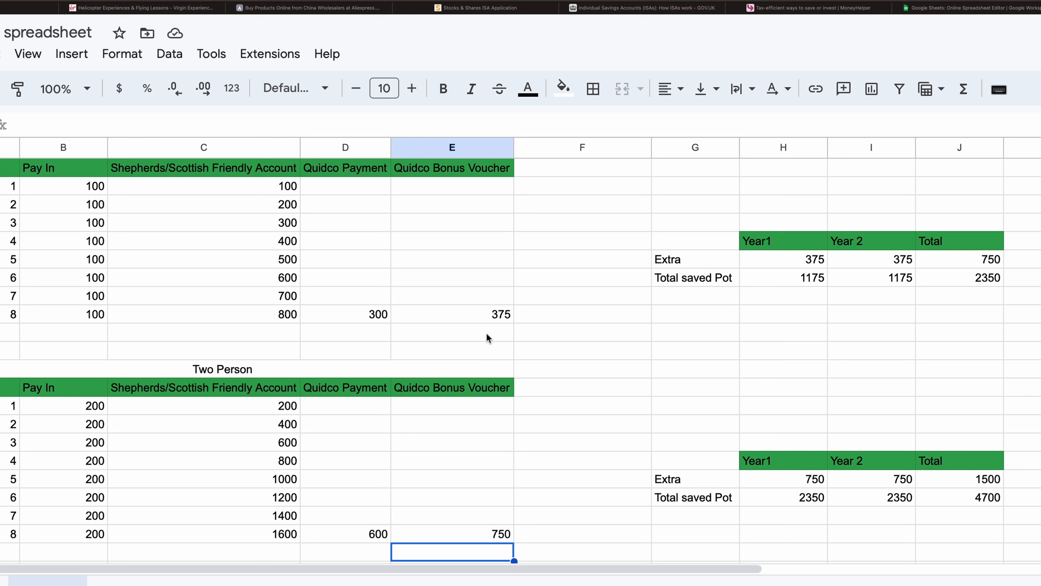
{"action": "mouse_move", "coordinate": [522, 314]}
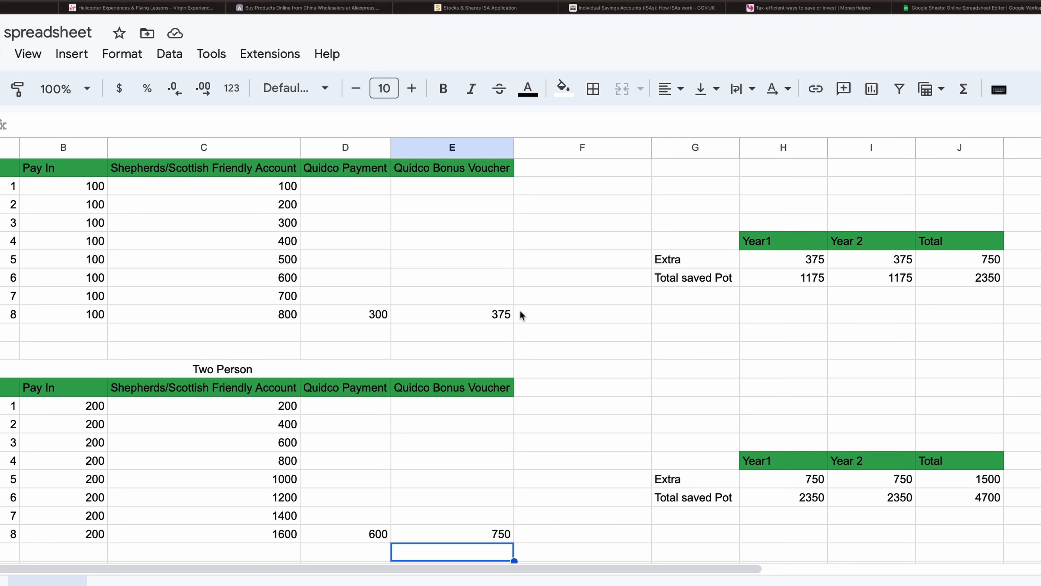
{"action": "mouse_move", "coordinate": [810, 280]}
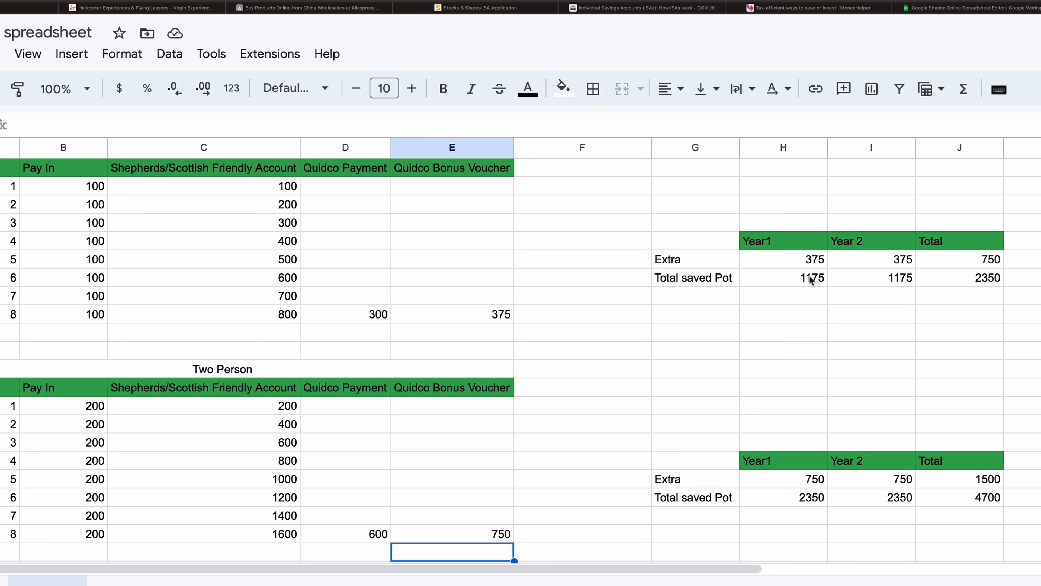
{"action": "mouse_move", "coordinate": [825, 270]}
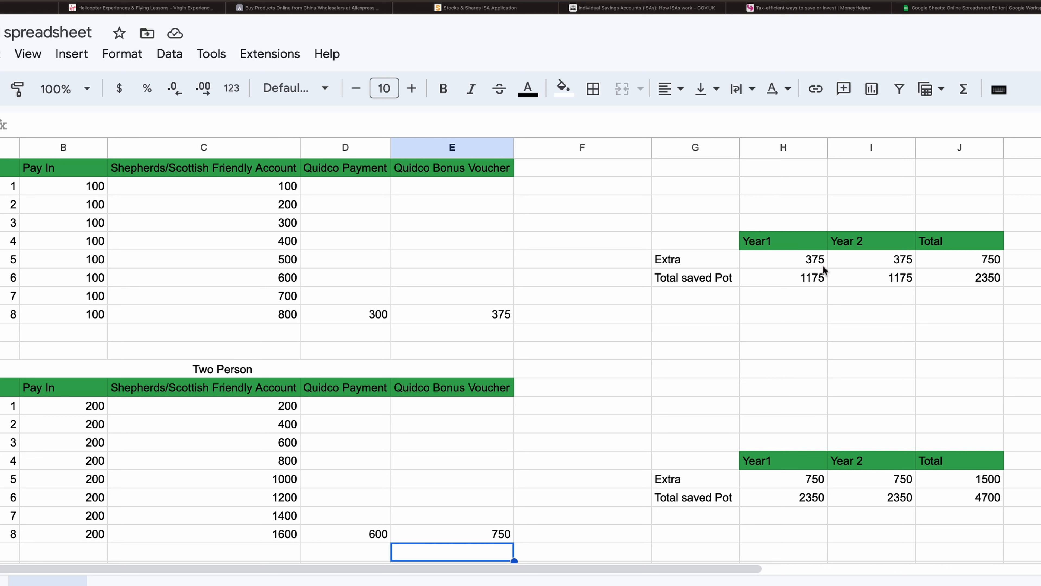
{"action": "mouse_move", "coordinate": [811, 292]}
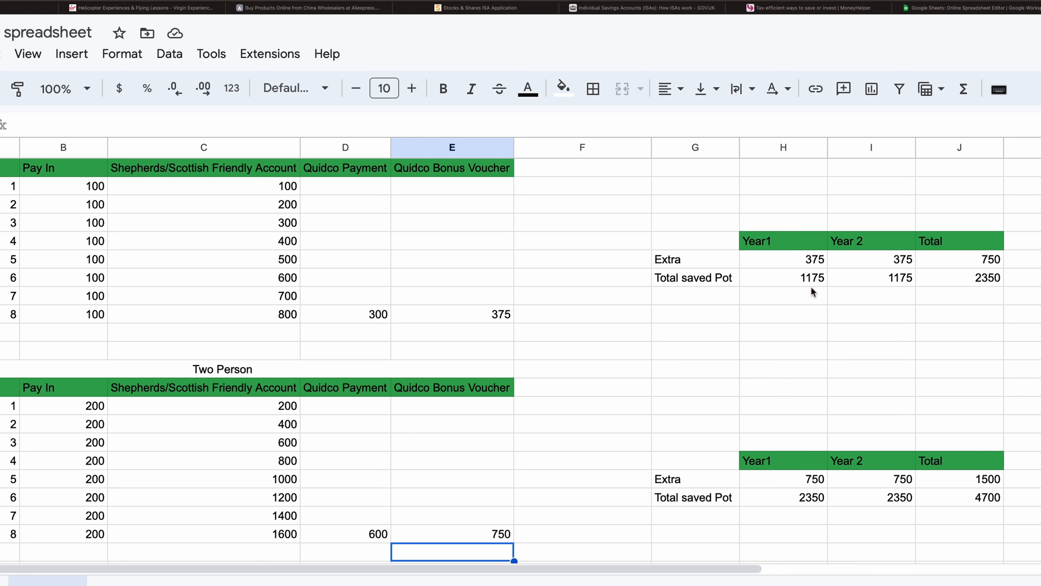
{"action": "mouse_move", "coordinate": [335, 340]}
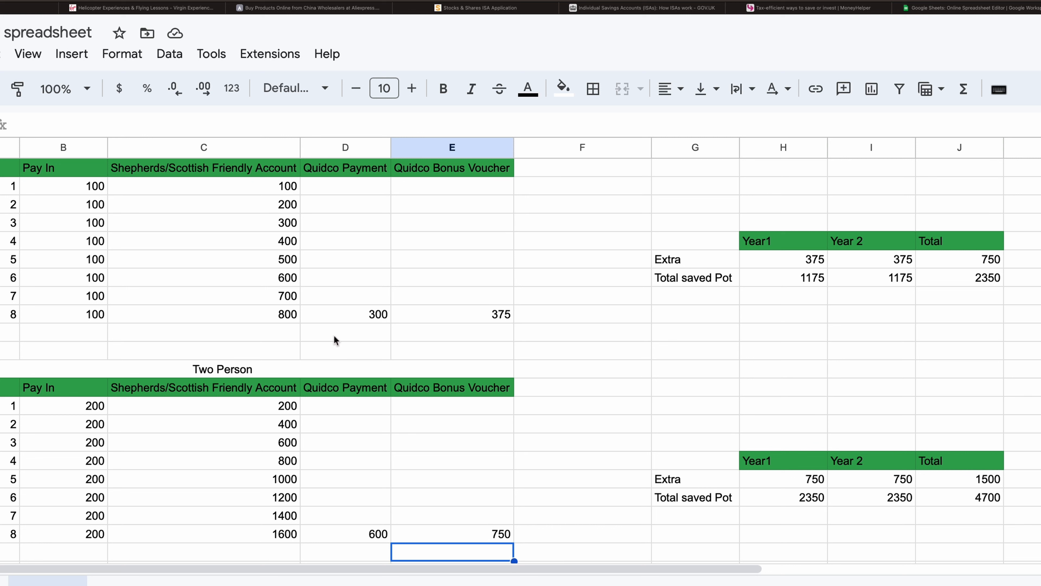
{"action": "mouse_move", "coordinate": [489, 332]}
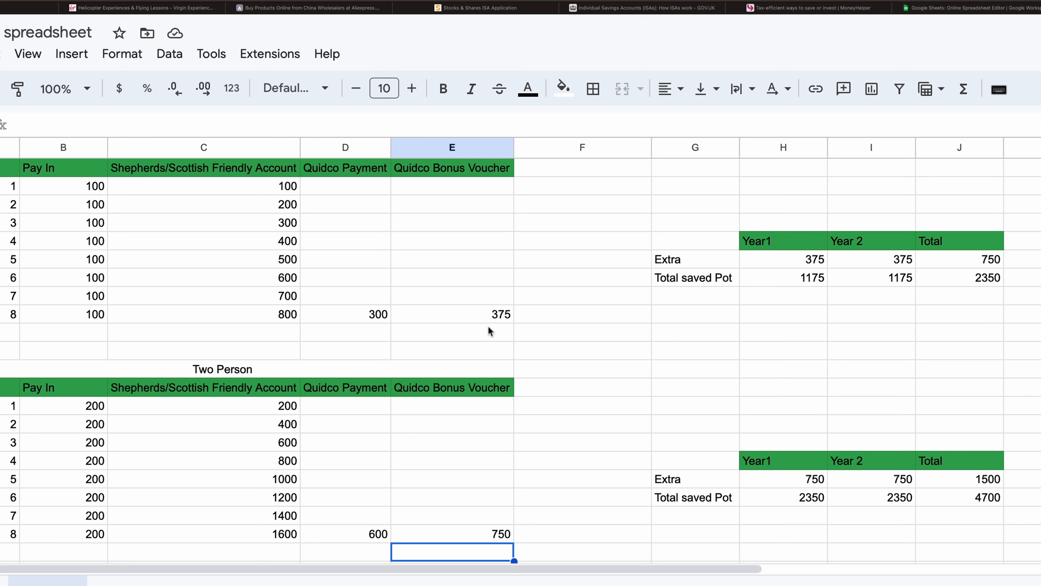
{"action": "mouse_move", "coordinate": [810, 294]}
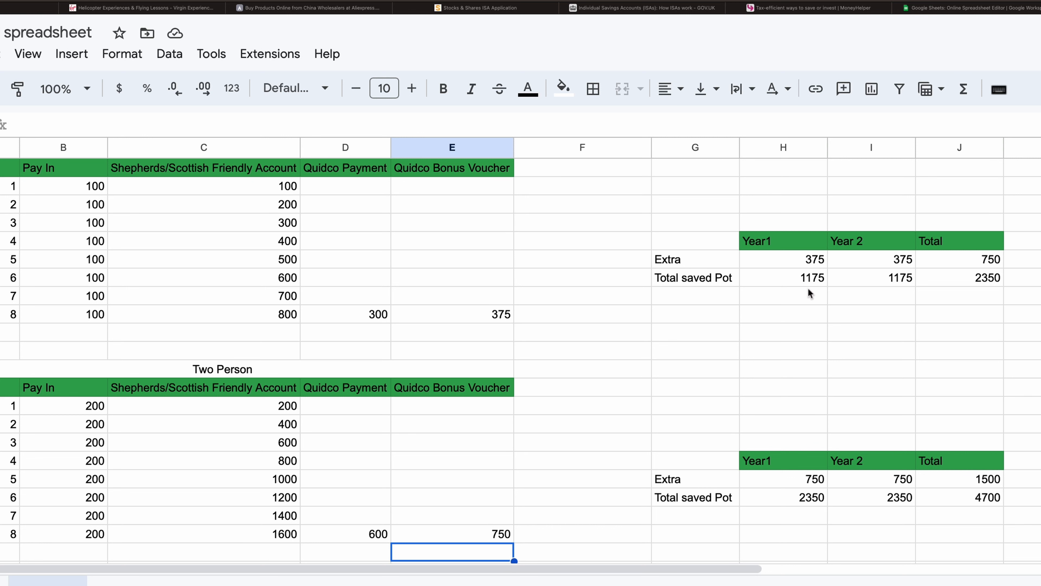
{"action": "mouse_move", "coordinate": [823, 290]}
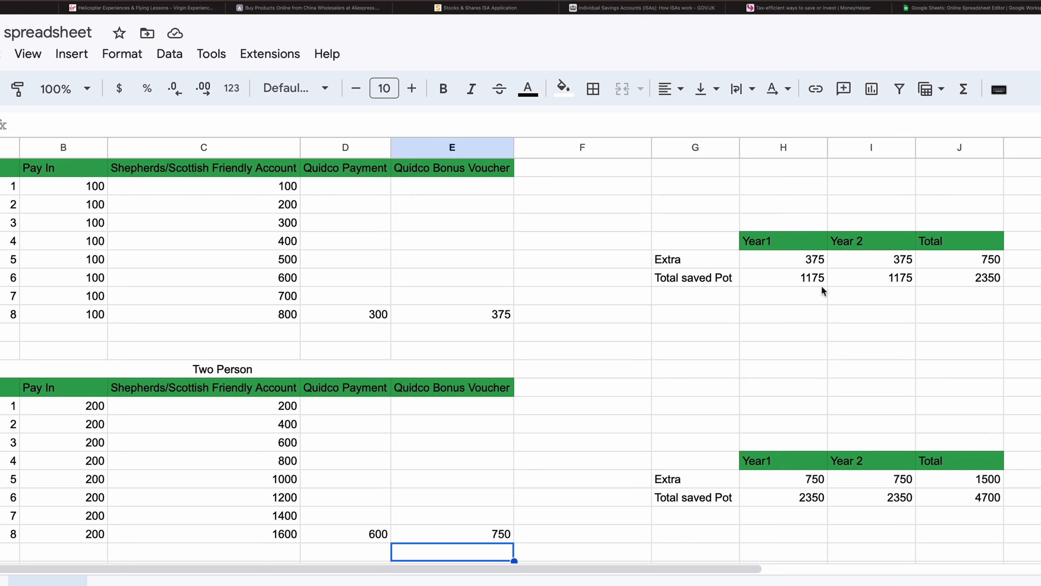
{"action": "mouse_move", "coordinate": [825, 288]}
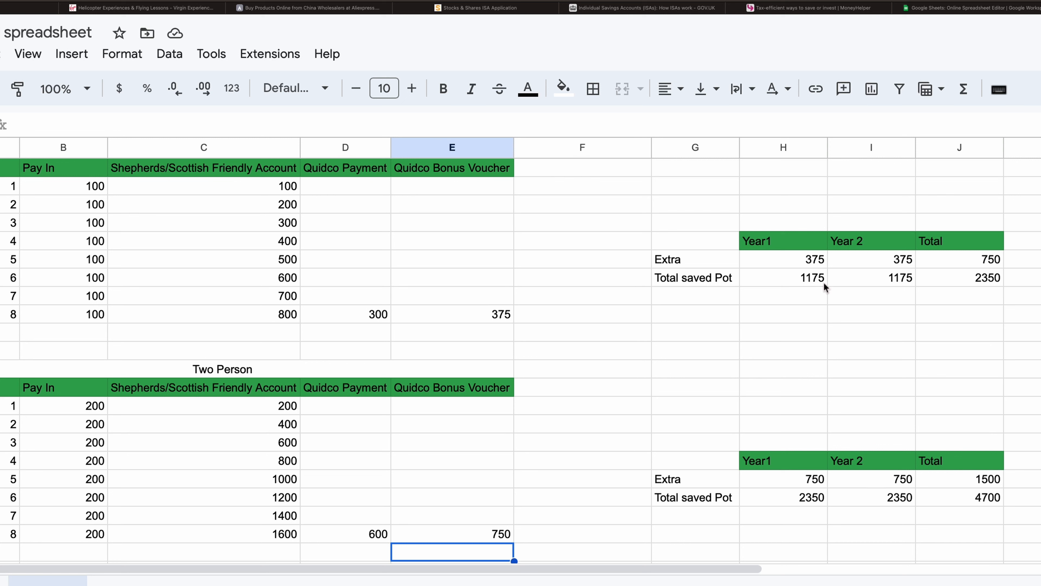
{"action": "mouse_move", "coordinate": [855, 281]}
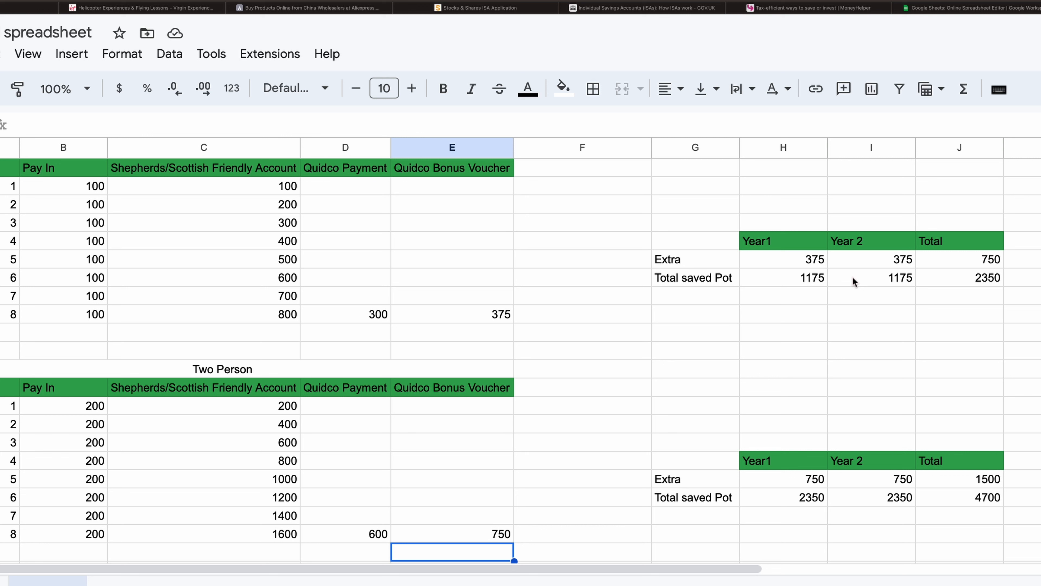
{"action": "mouse_move", "coordinate": [943, 271]}
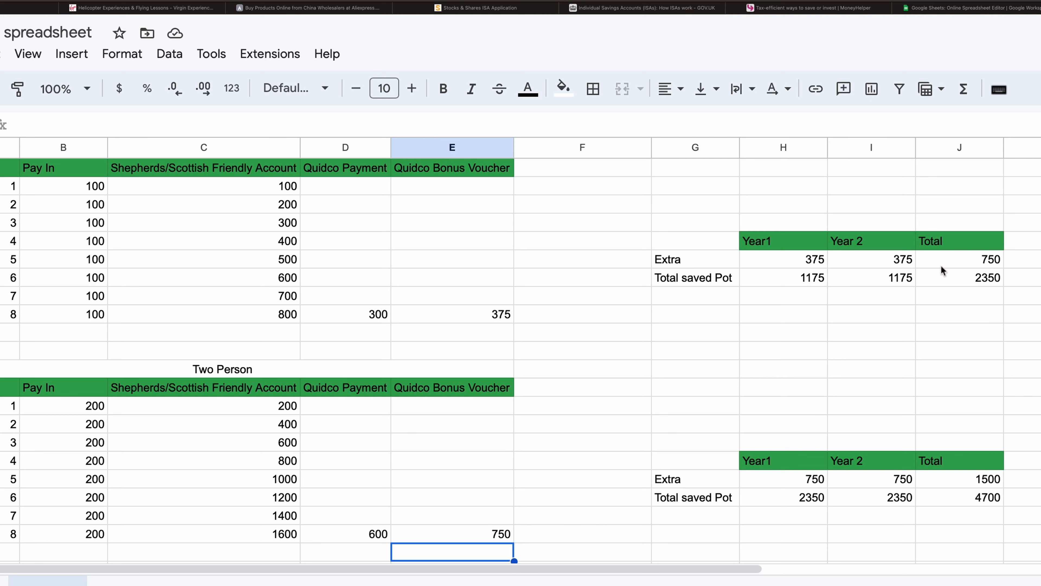
{"action": "mouse_move", "coordinate": [994, 272]}
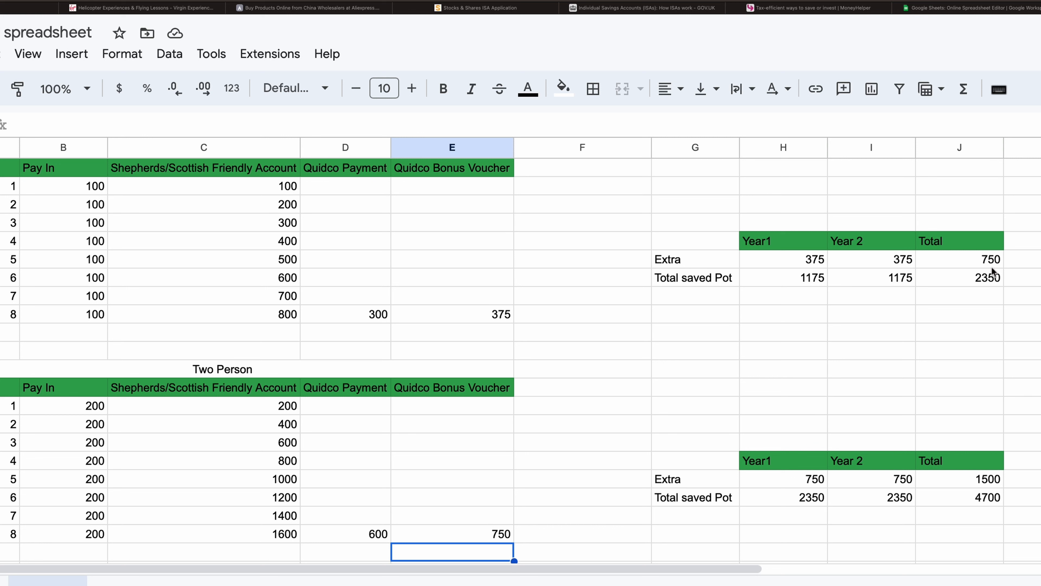
{"action": "mouse_move", "coordinate": [984, 290]}
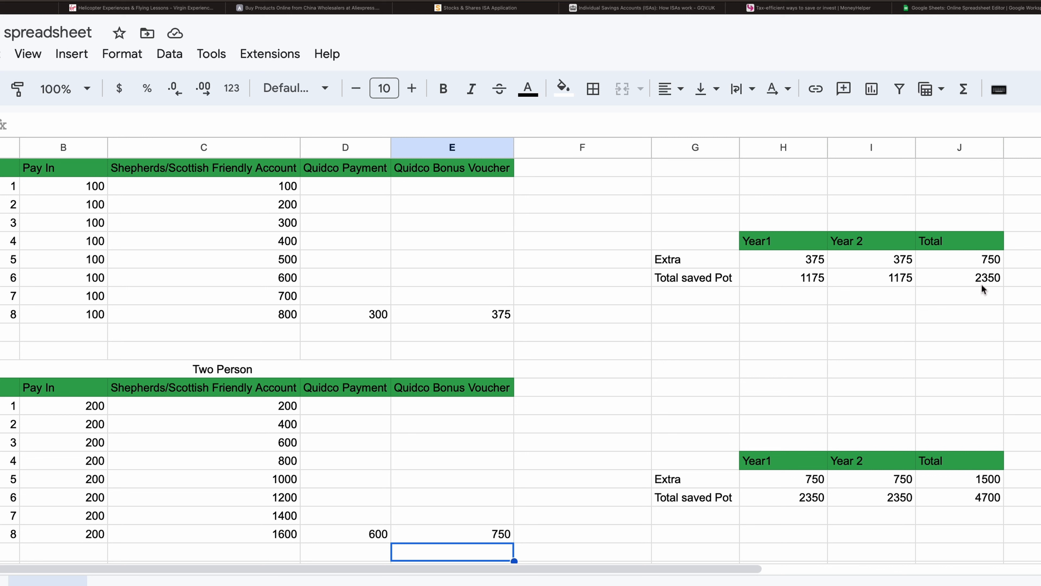
{"action": "mouse_move", "coordinate": [982, 288]}
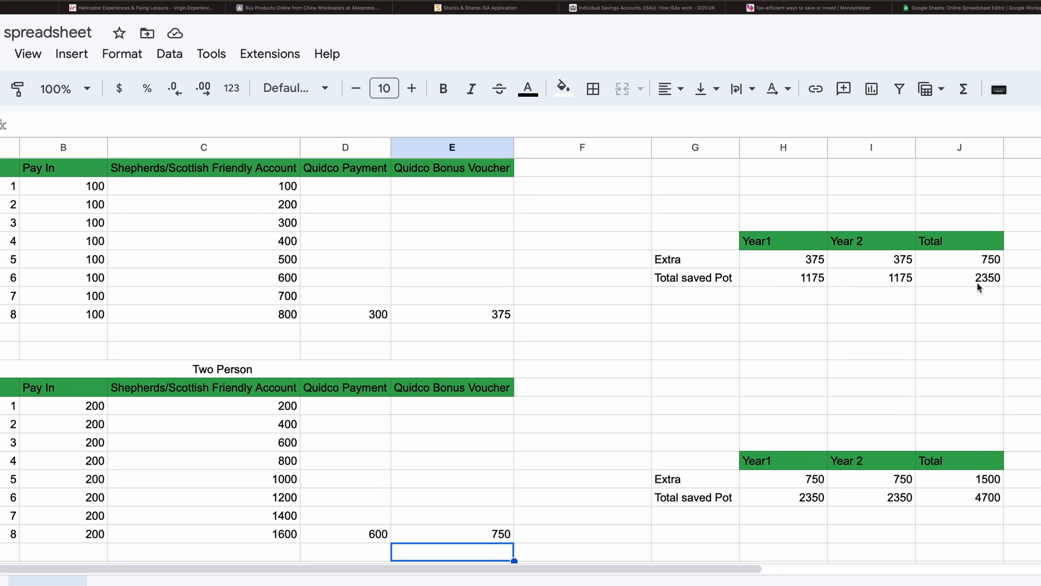
{"action": "mouse_move", "coordinate": [1015, 280]}
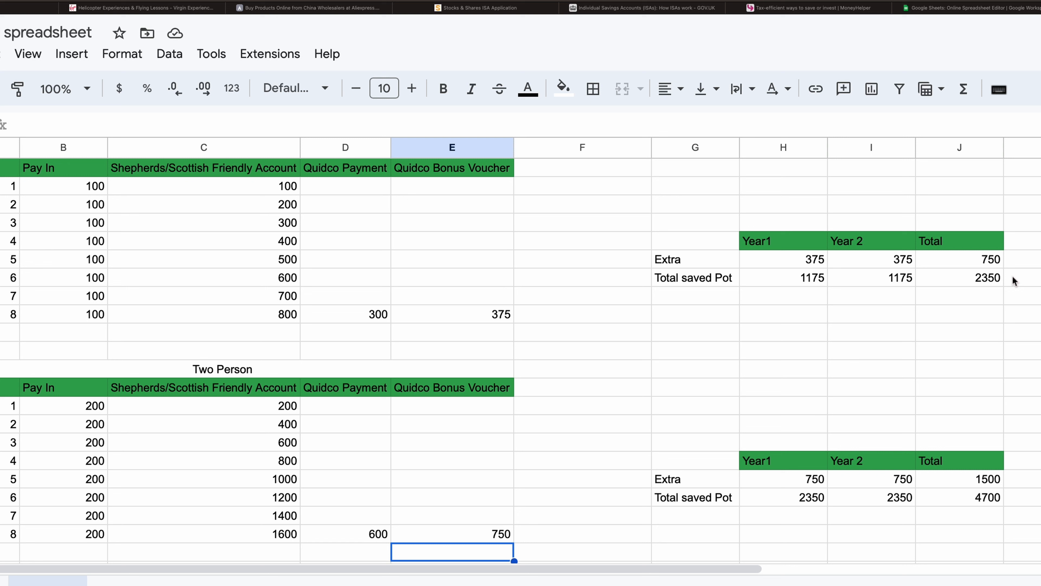
{"action": "mouse_move", "coordinate": [1014, 281]}
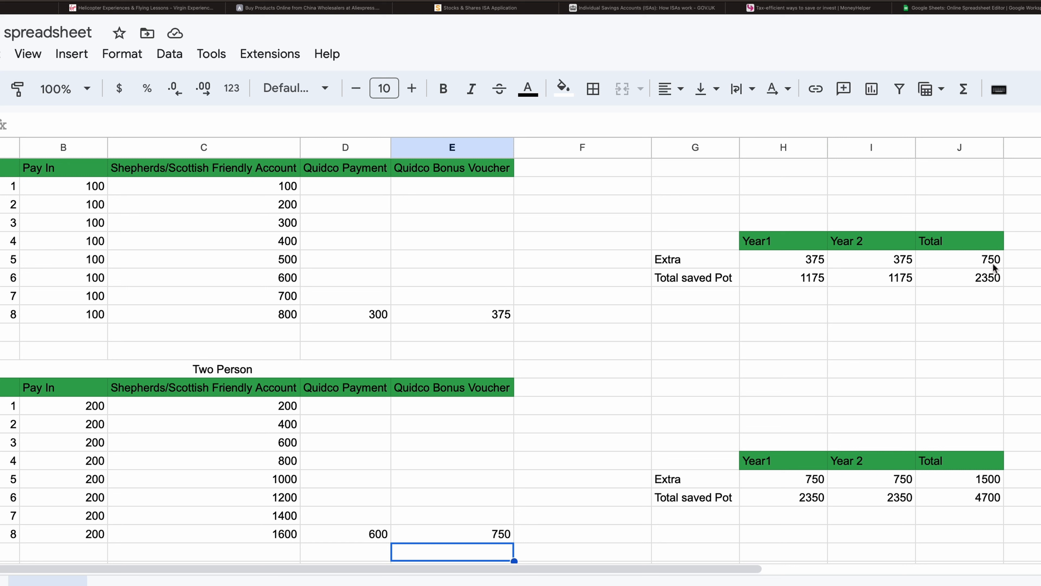
{"action": "mouse_move", "coordinate": [328, 400]}
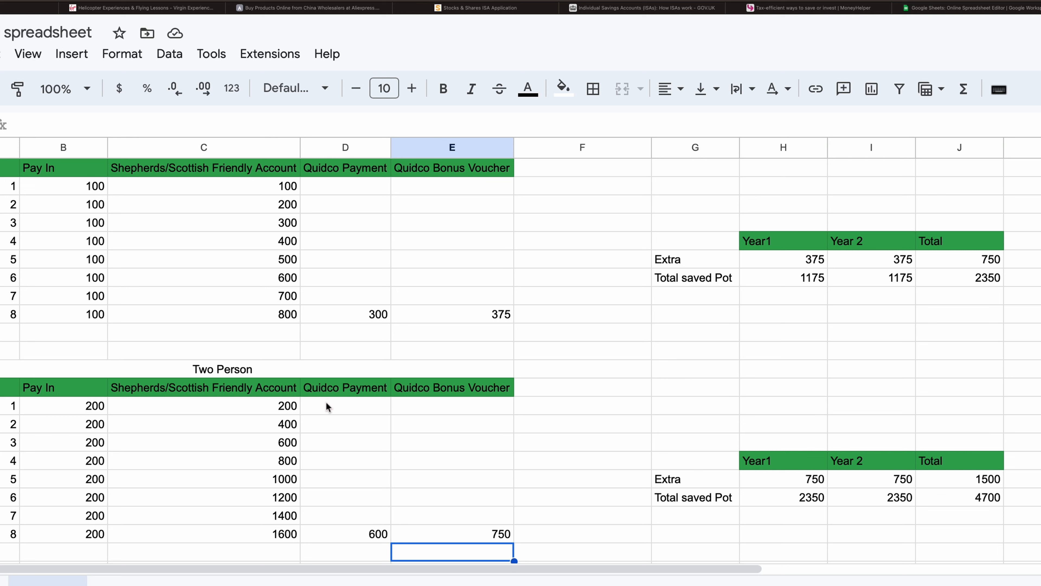
{"action": "mouse_move", "coordinate": [95, 422]}
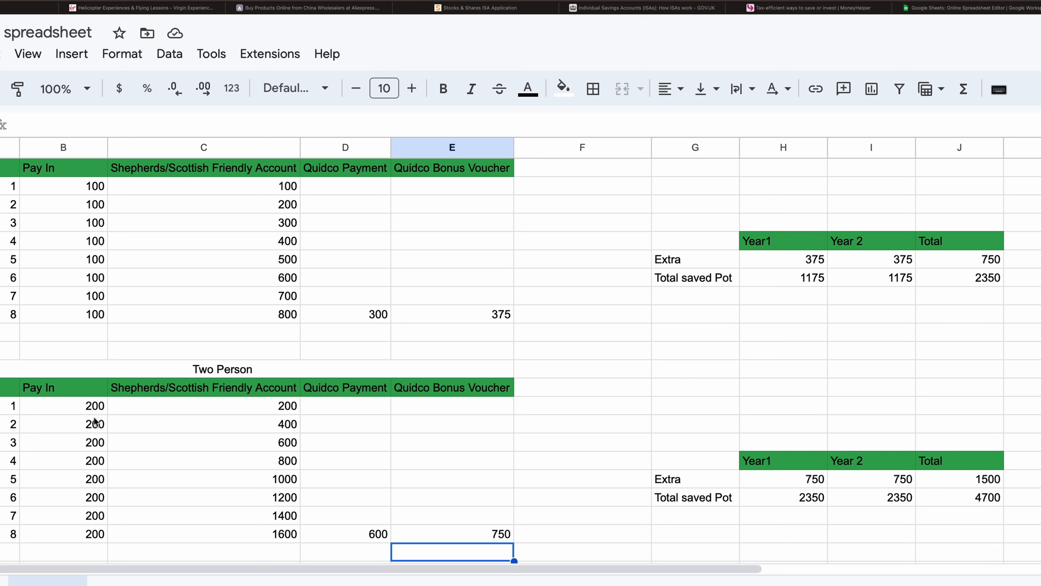
{"action": "mouse_move", "coordinate": [245, 538]}
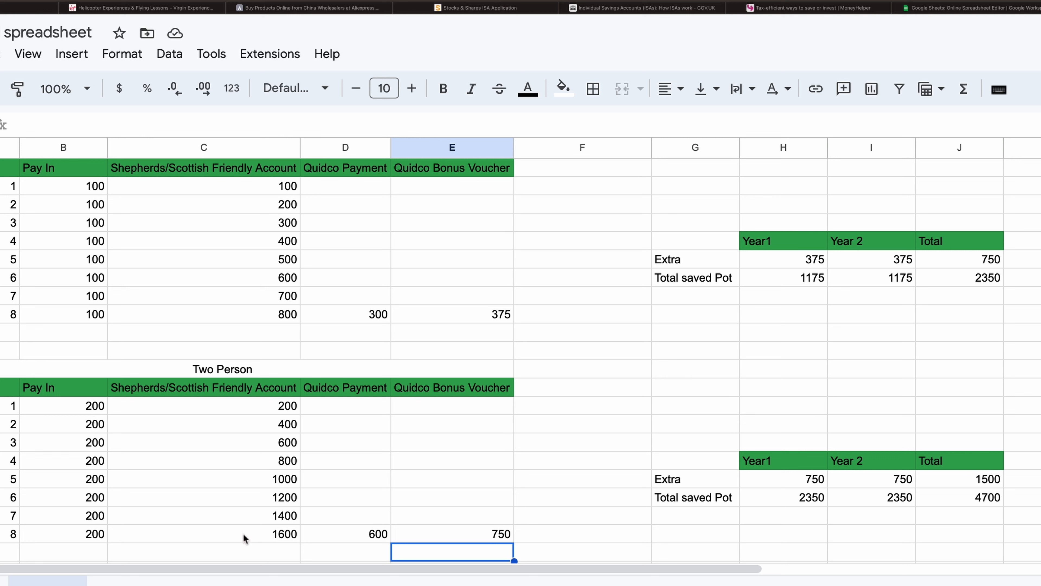
{"action": "mouse_move", "coordinate": [303, 544]}
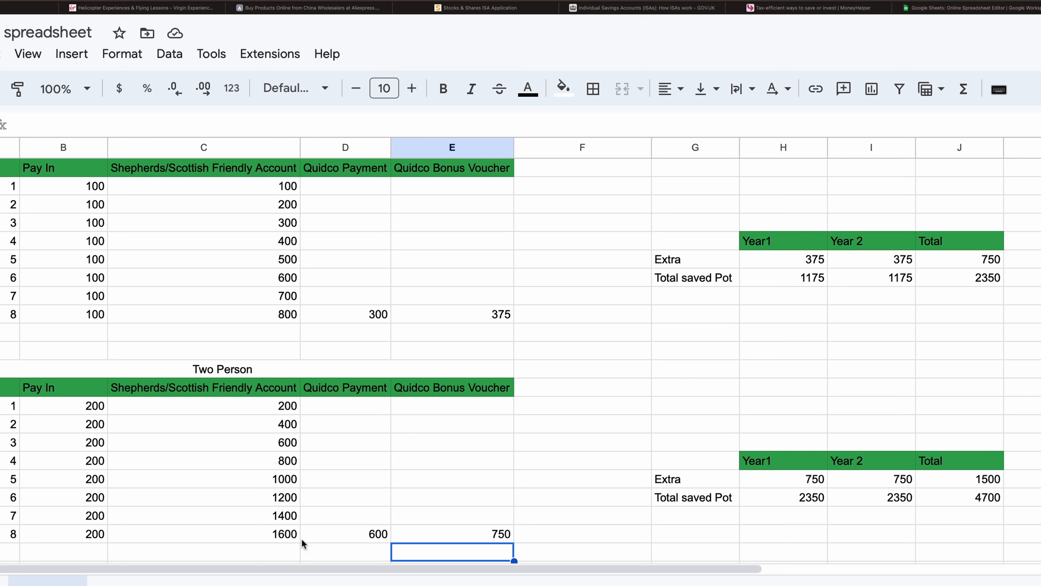
{"action": "mouse_move", "coordinate": [375, 547]}
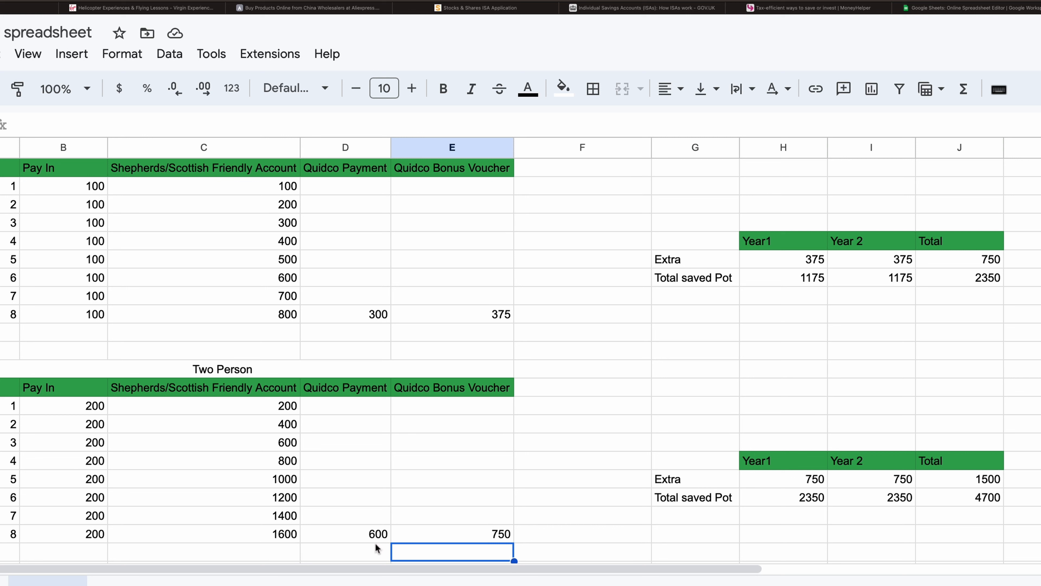
{"action": "mouse_move", "coordinate": [502, 552]}
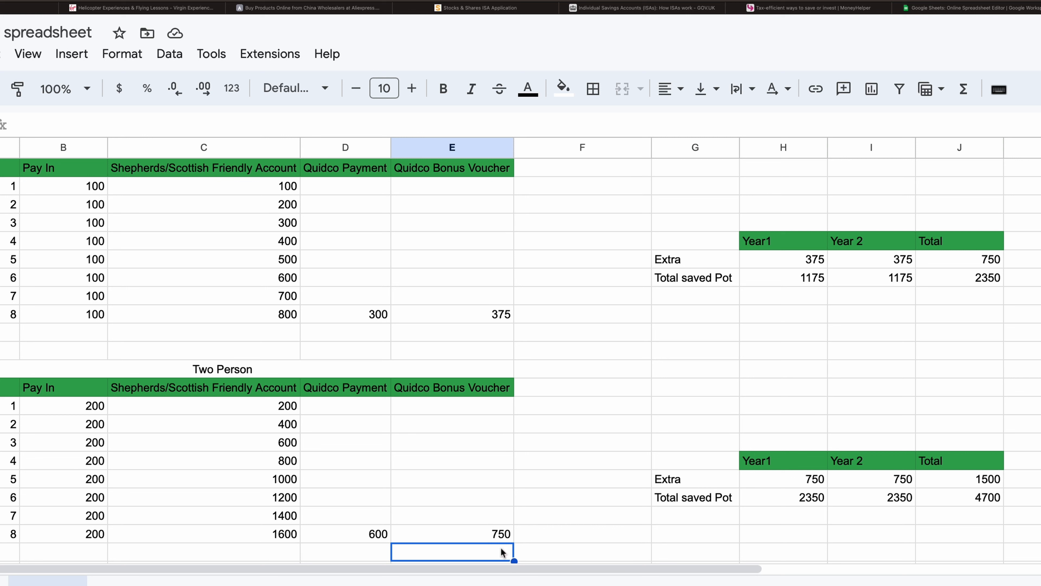
{"action": "mouse_move", "coordinate": [502, 550]}
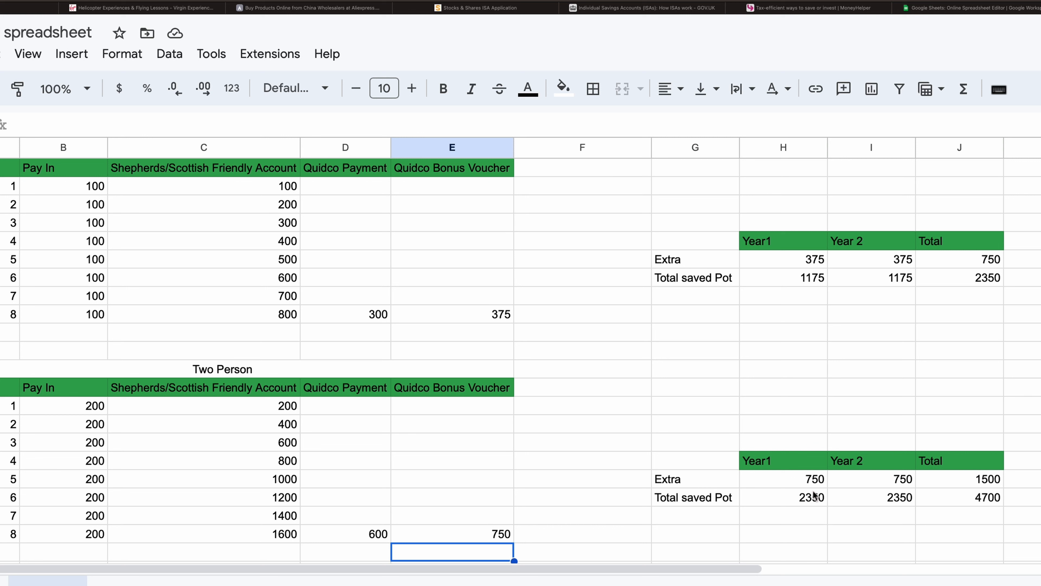
{"action": "mouse_move", "coordinate": [861, 490]}
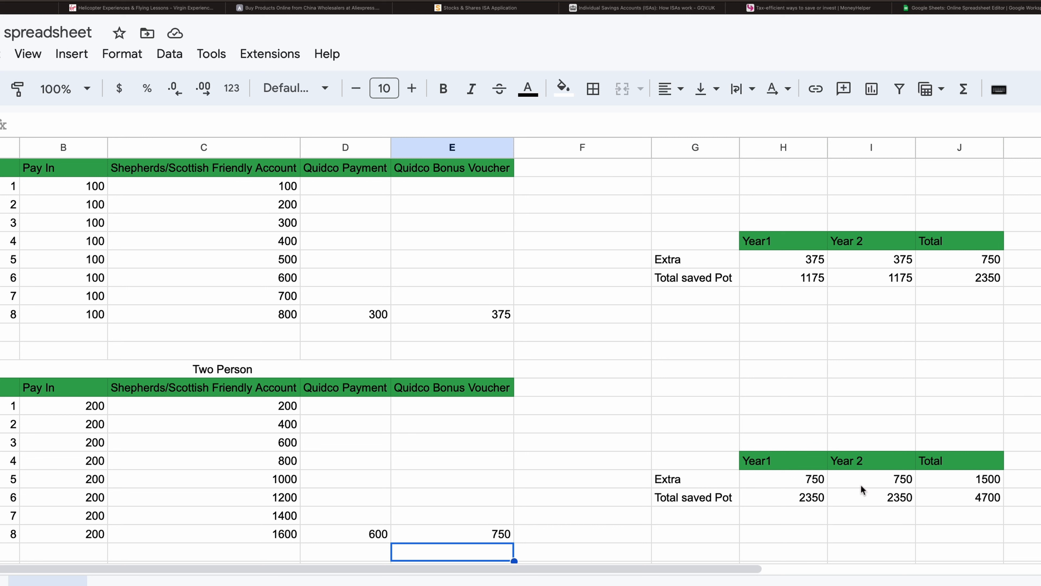
{"action": "mouse_move", "coordinate": [873, 480]}
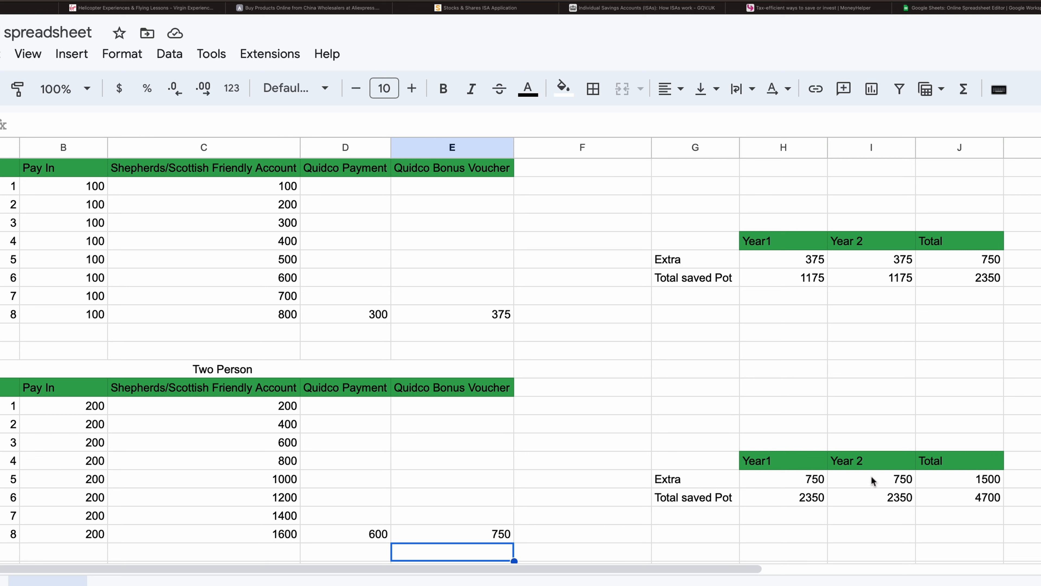
{"action": "mouse_move", "coordinate": [988, 492]}
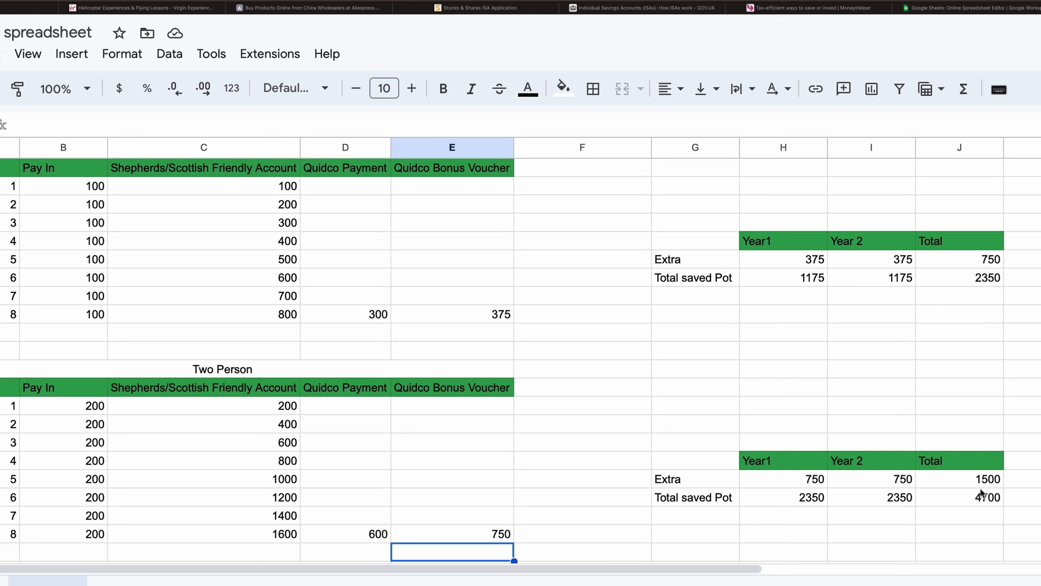
{"action": "mouse_move", "coordinate": [809, 514]}
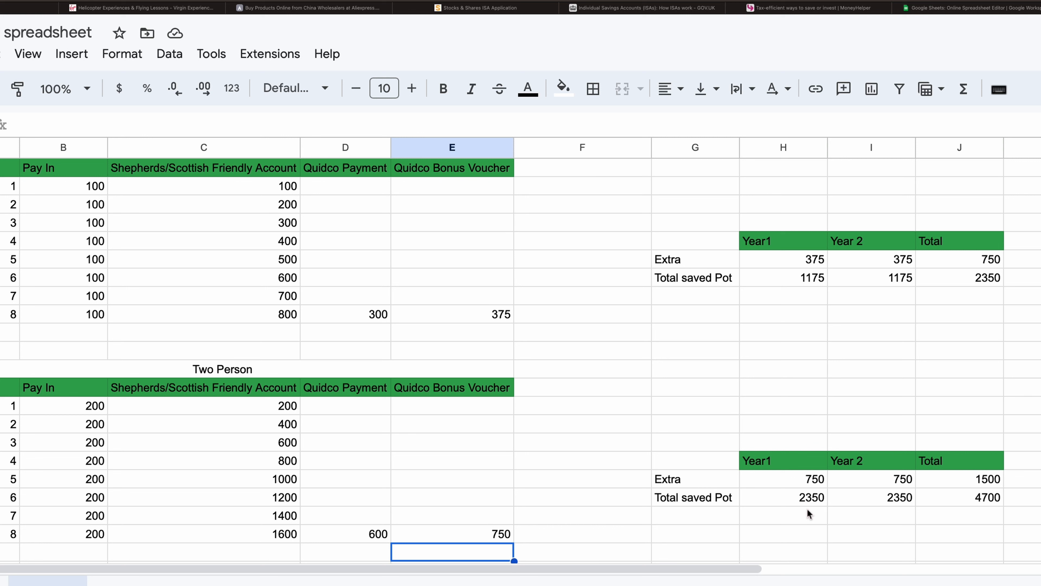
{"action": "mouse_move", "coordinate": [279, 452]}
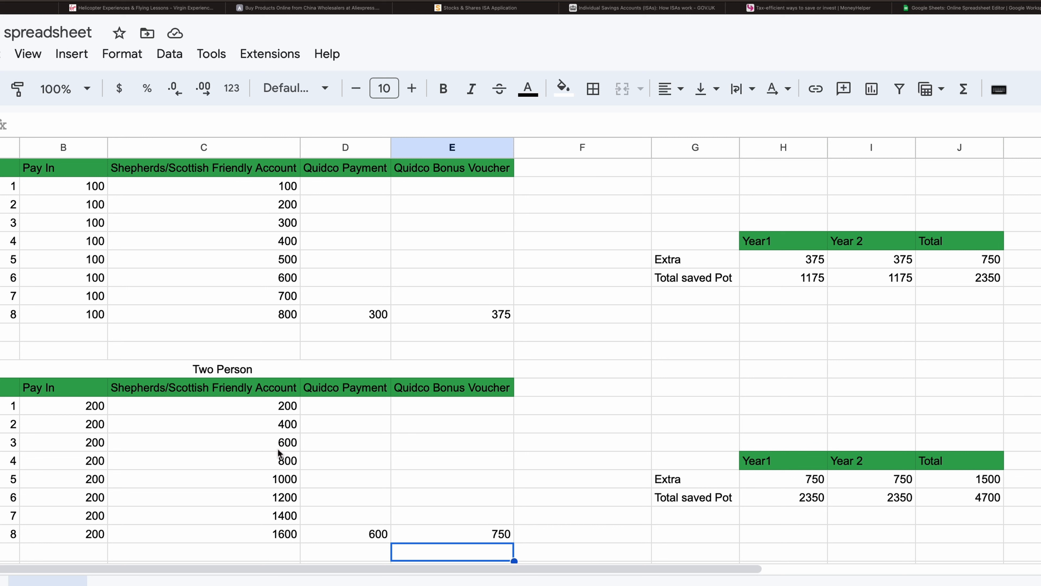
{"action": "mouse_move", "coordinate": [284, 537]}
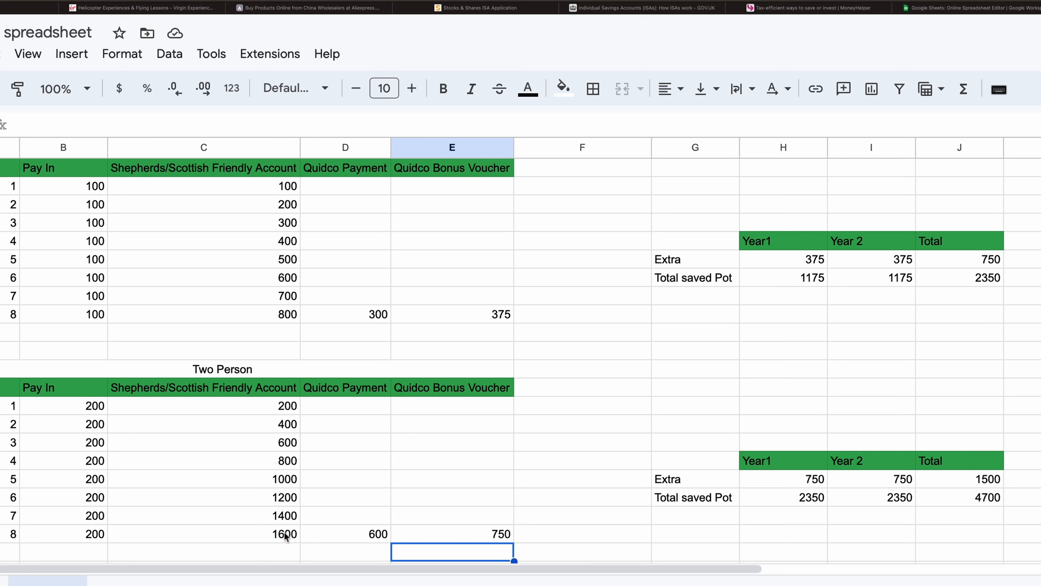
{"action": "mouse_move", "coordinate": [295, 541]}
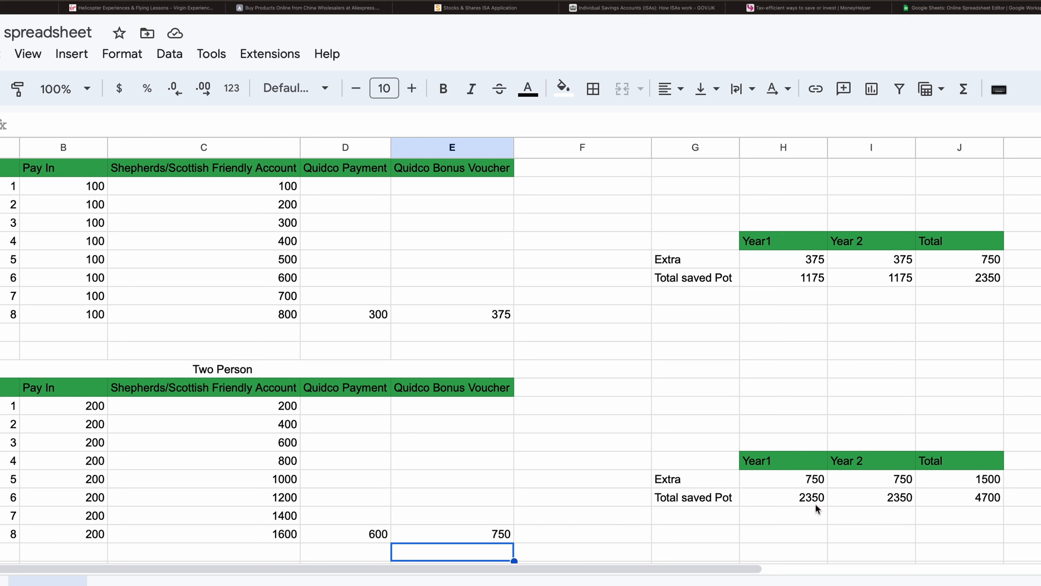
{"action": "mouse_move", "coordinate": [820, 509]}
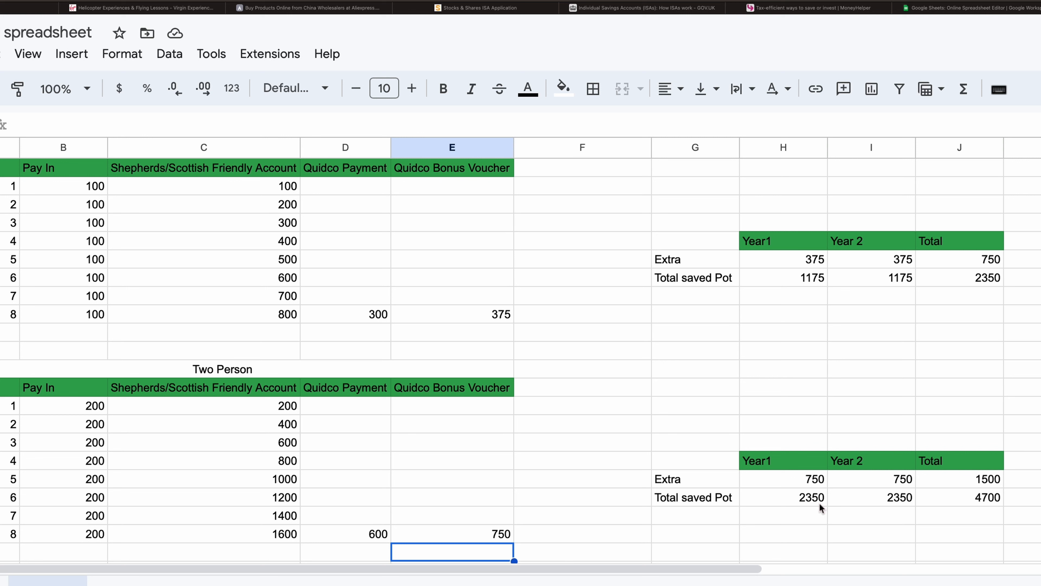
{"action": "mouse_move", "coordinate": [450, 491]}
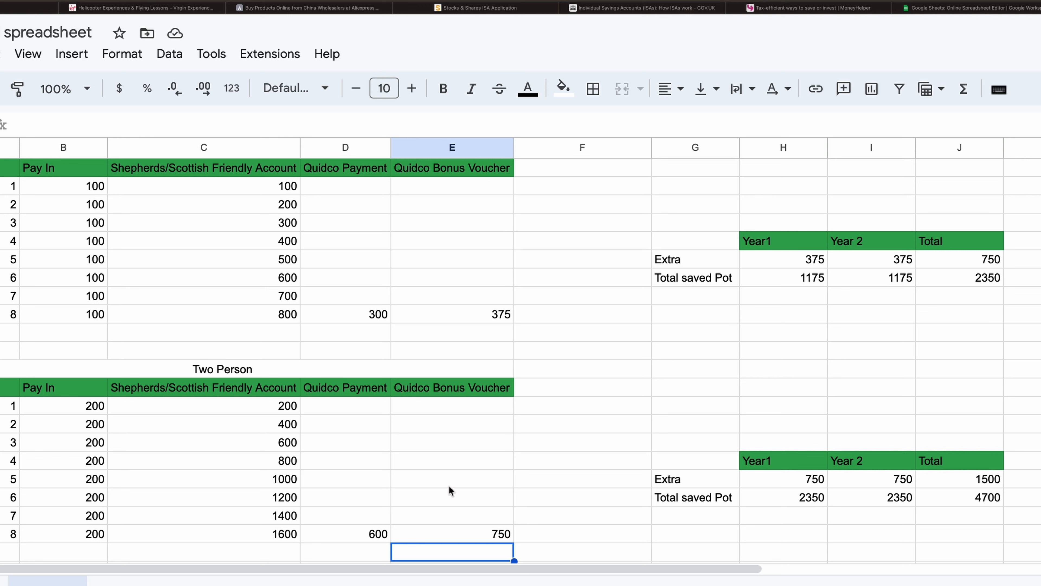
{"action": "mouse_move", "coordinate": [806, 493]}
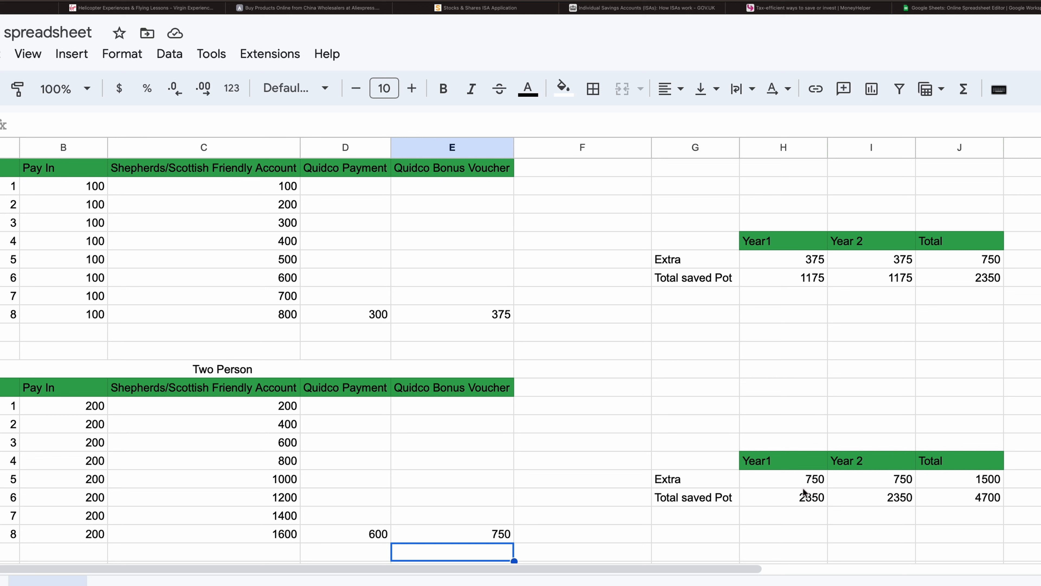
{"action": "mouse_move", "coordinate": [831, 512]}
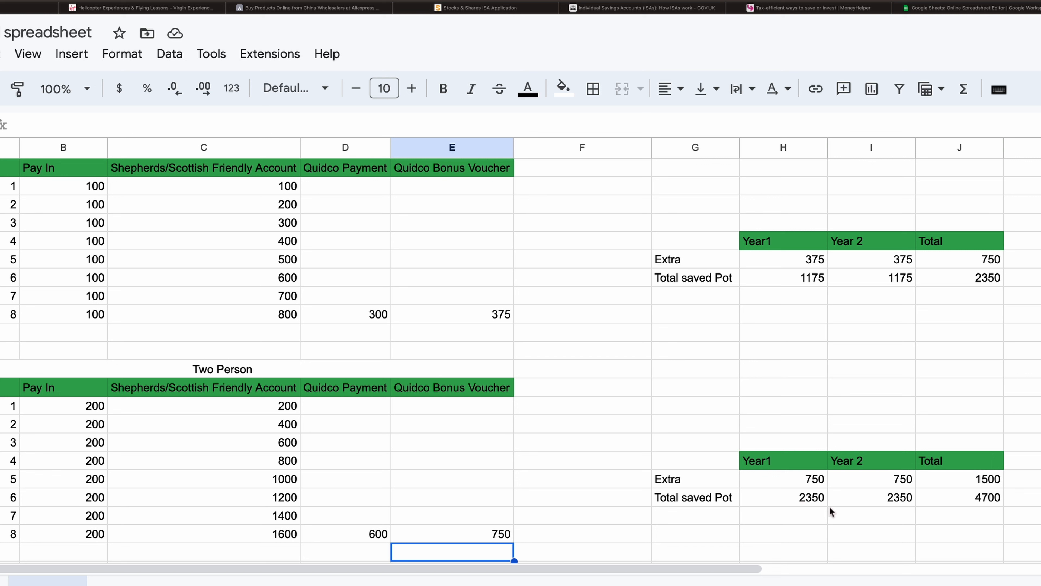